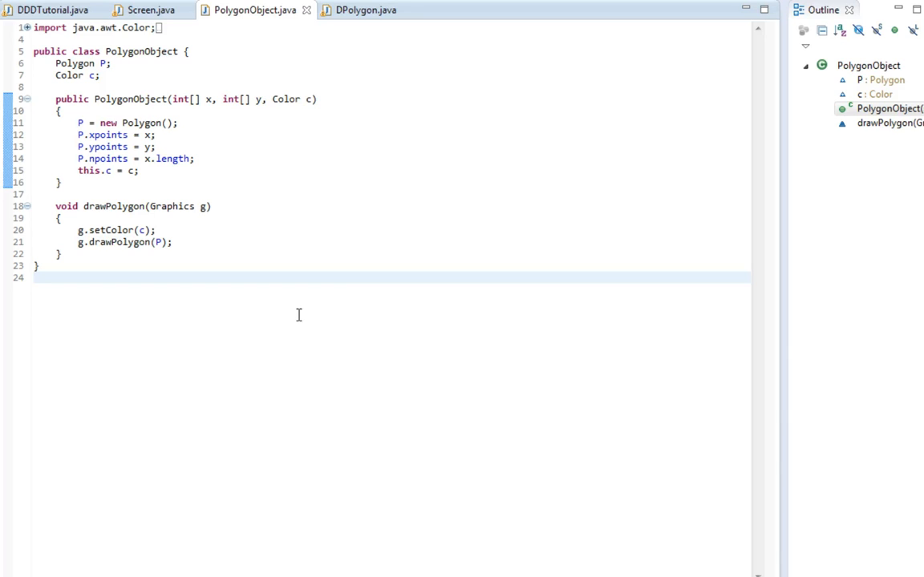
Change the three new int[] arrays in Screen.java's DPoly1 declaration to new double[]
left_click(236, 218)
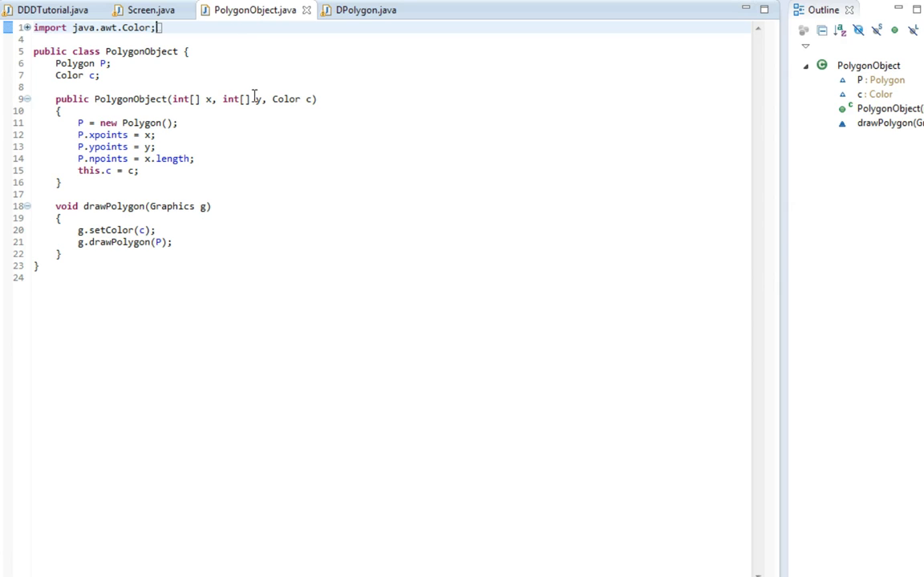
left_click(249, 98)
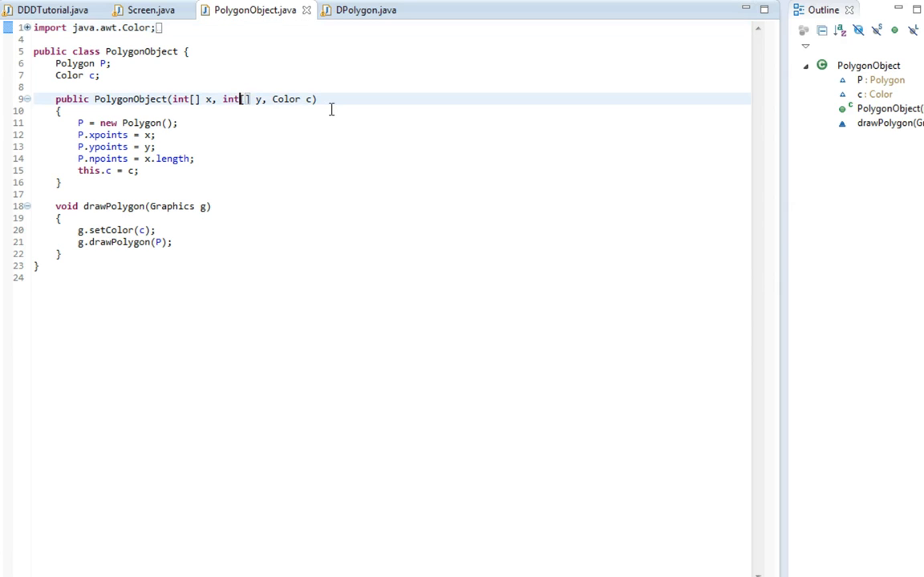
left_click(144, 10)
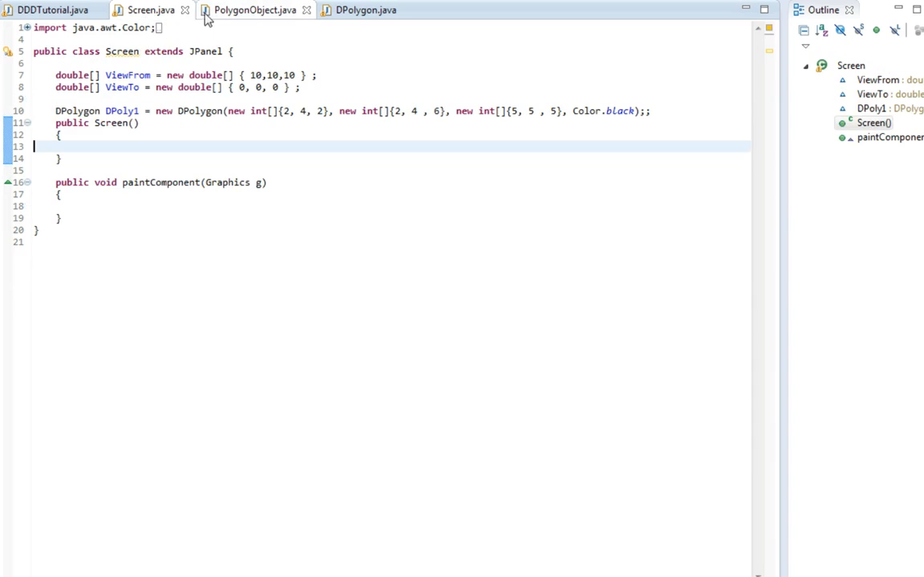
mouse_move(225, 17)
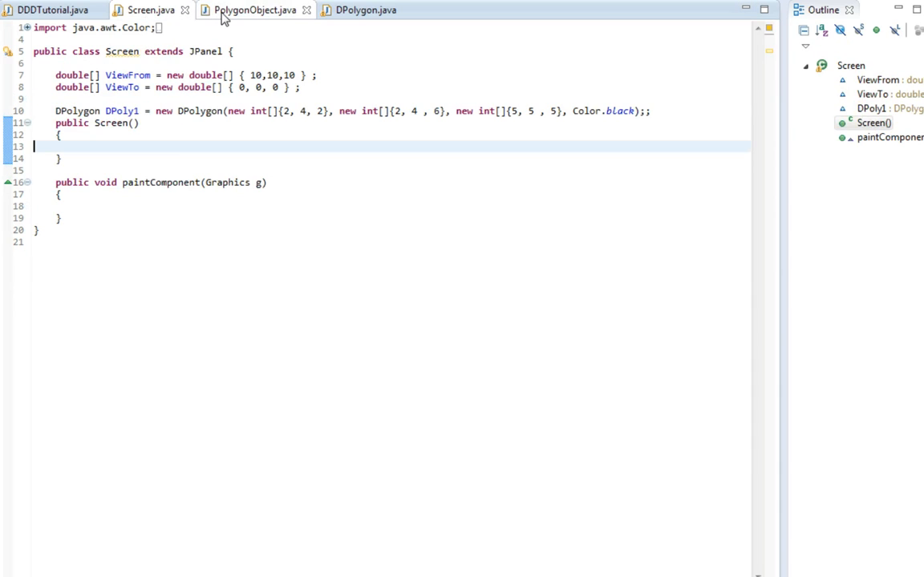
left_click(255, 11)
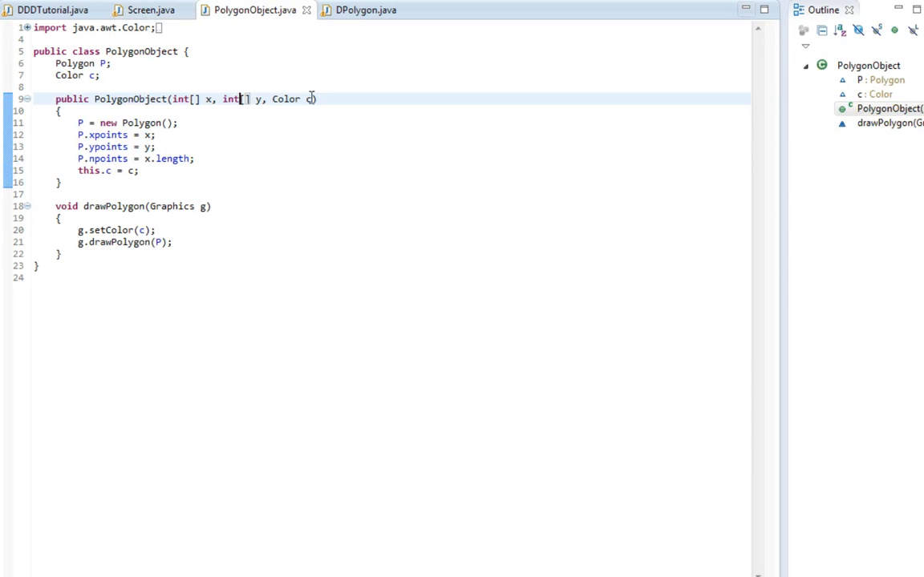
left_click(144, 9)
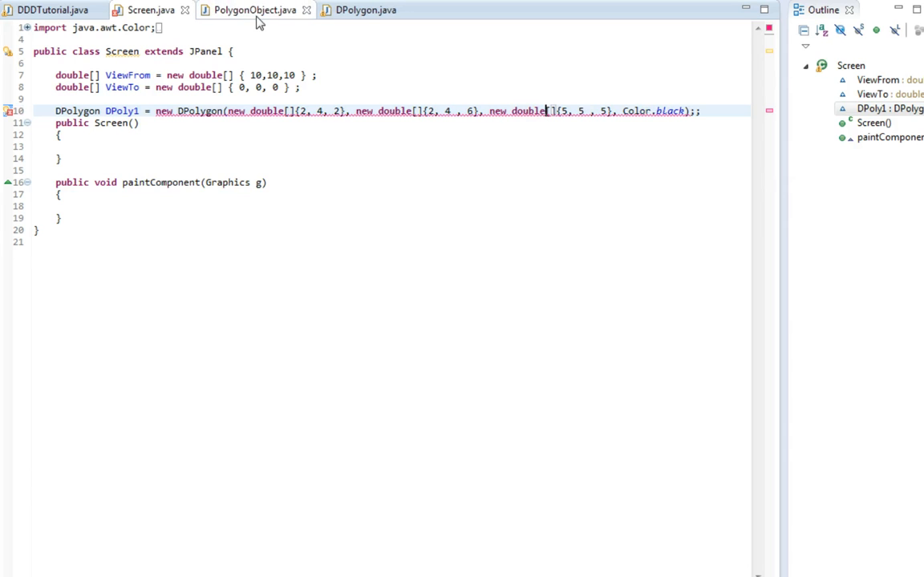
Add a for loop over x.length after PolygonObject's new Polygon line
left_click(246, 10)
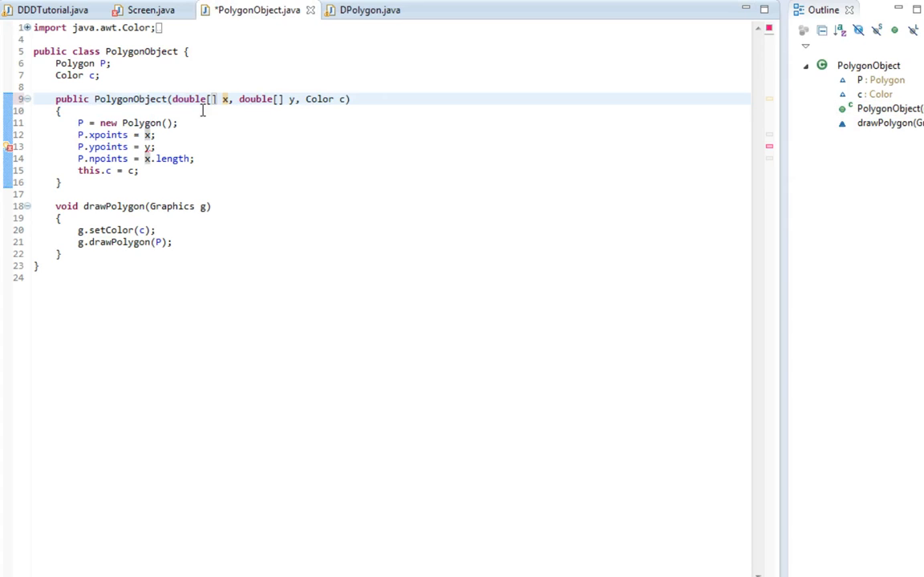
left_click(156, 147)
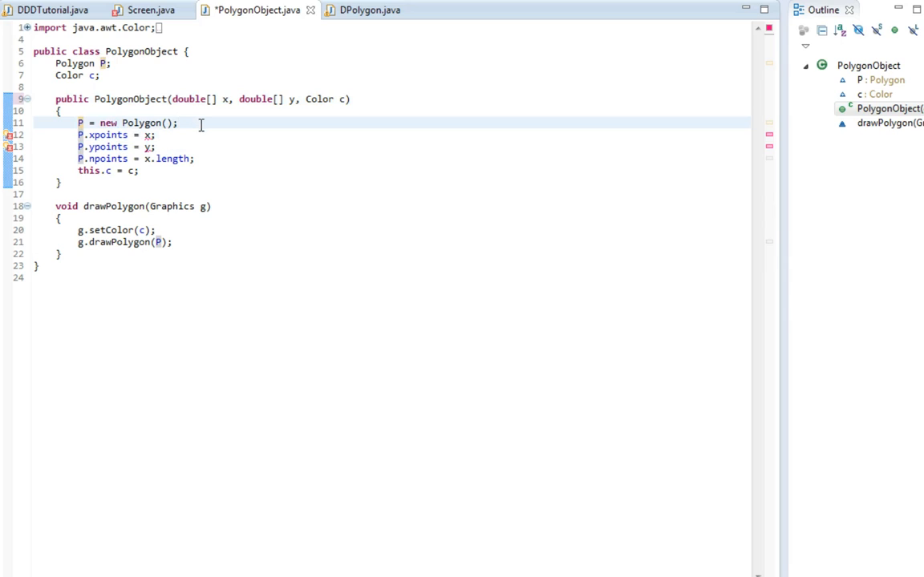
type("for(int")
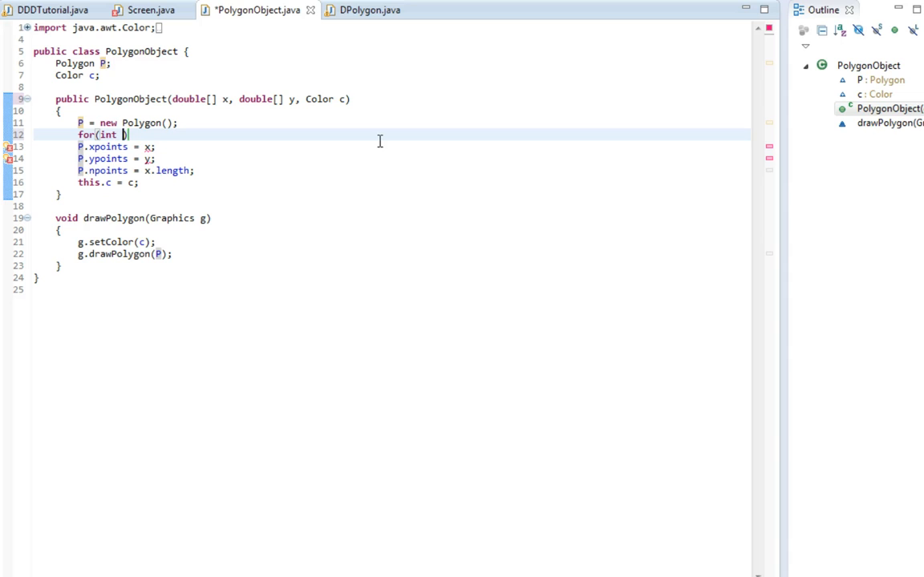
type("i=x")
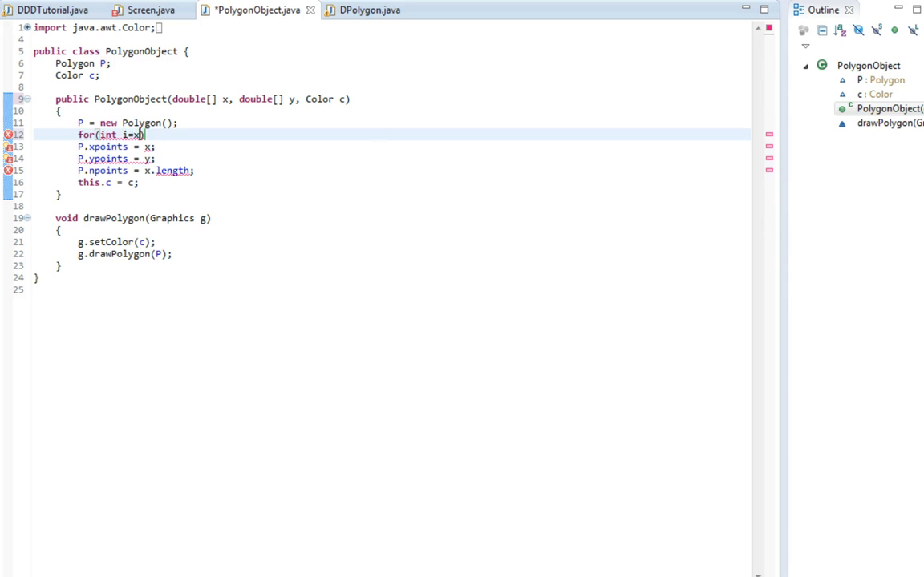
type("= 0")
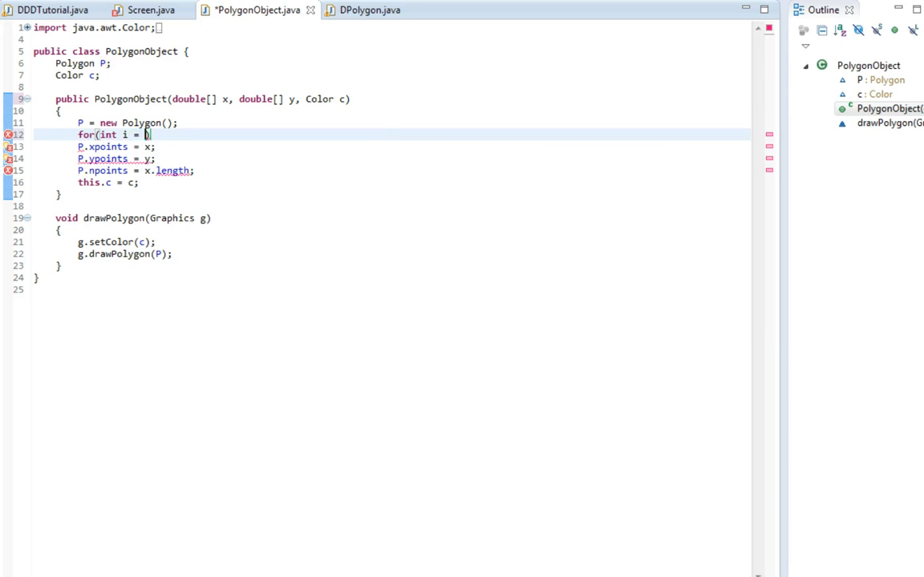
type("0;")
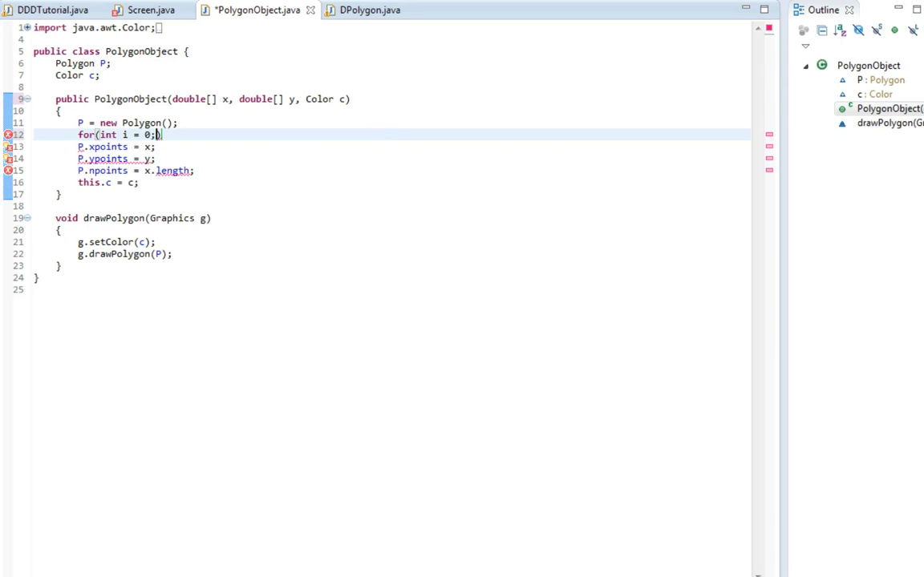
type("i<")
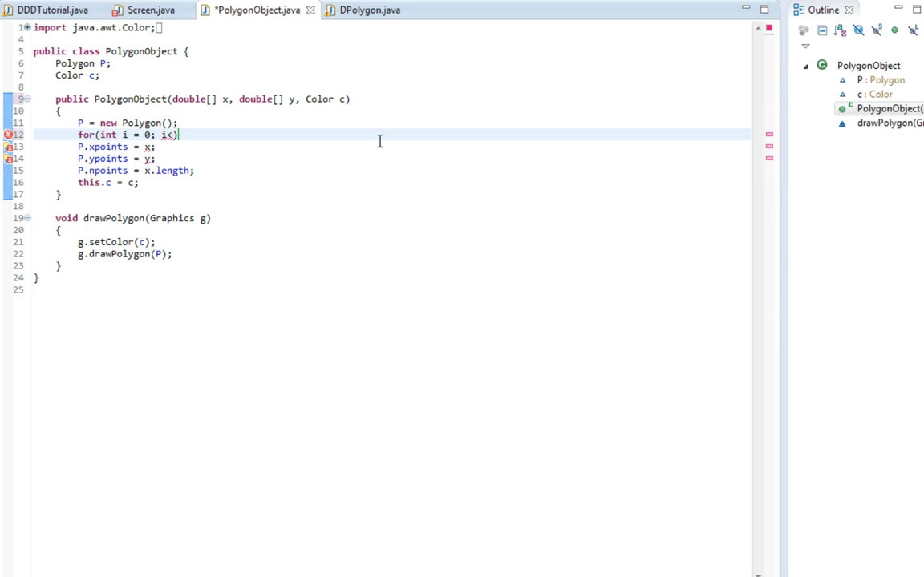
type("x.length; )")
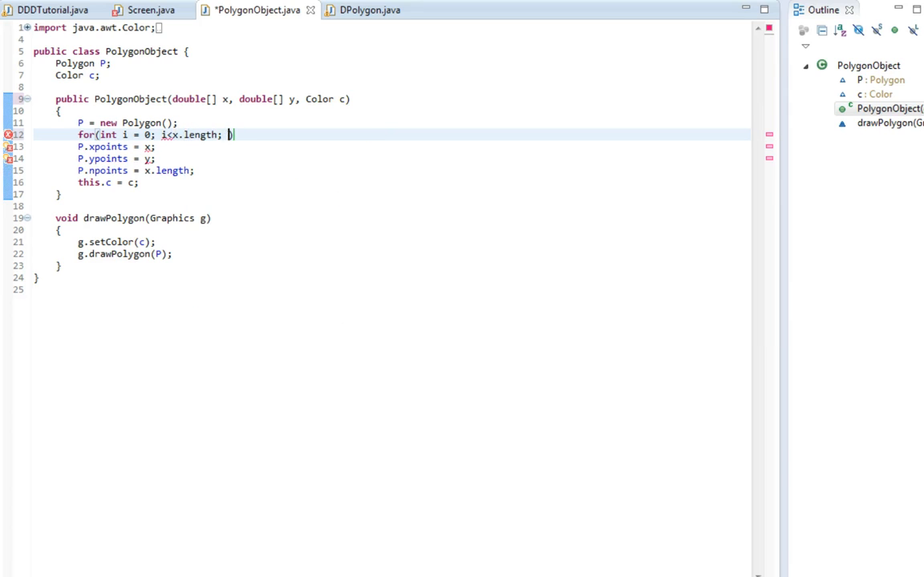
type("i++)")
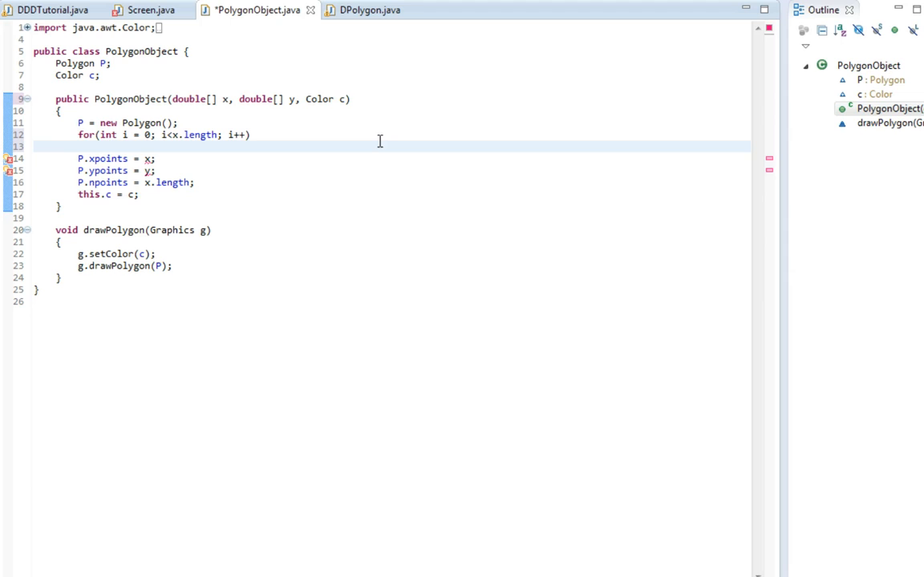
Call P.addPoint(x[i], y[i]) inside the loop
type("P.addPoint(x[i], arg1)")
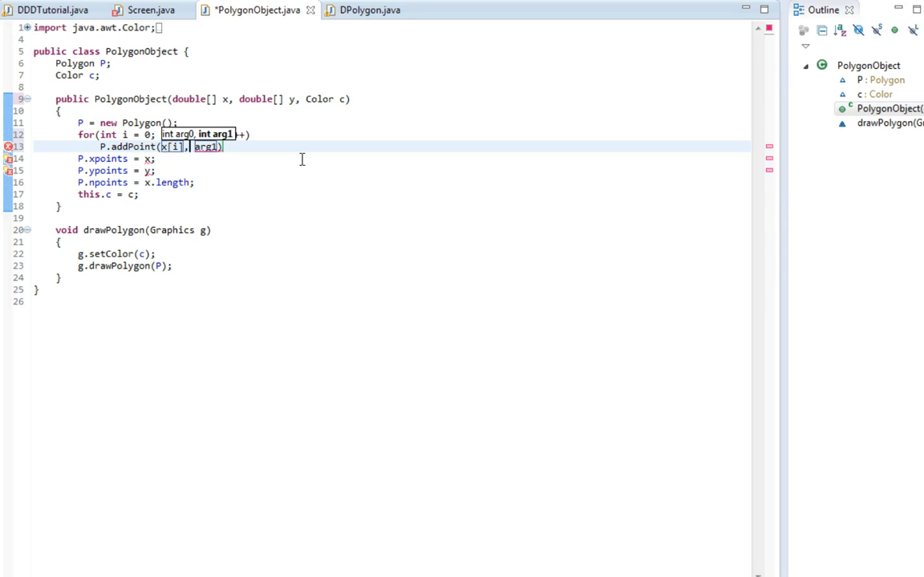
type("x[i]")
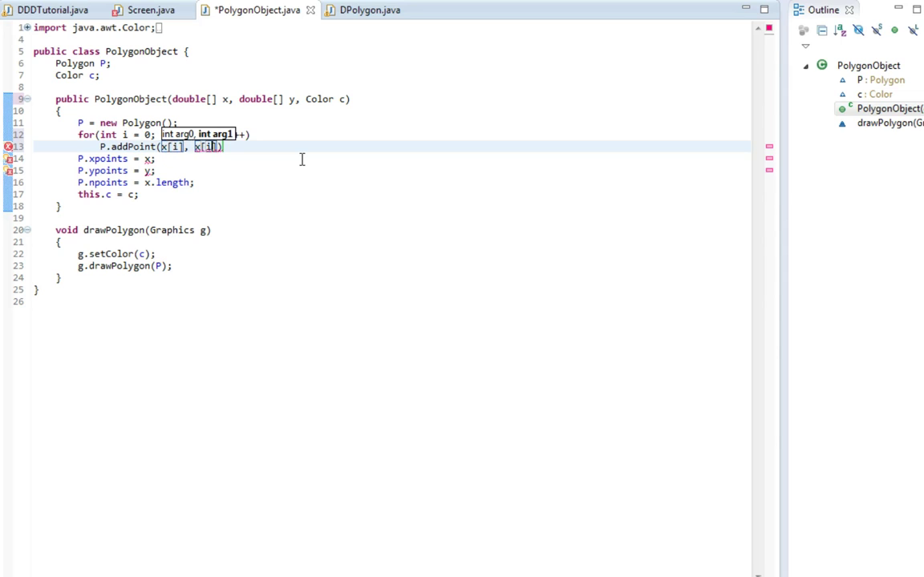
type("y")
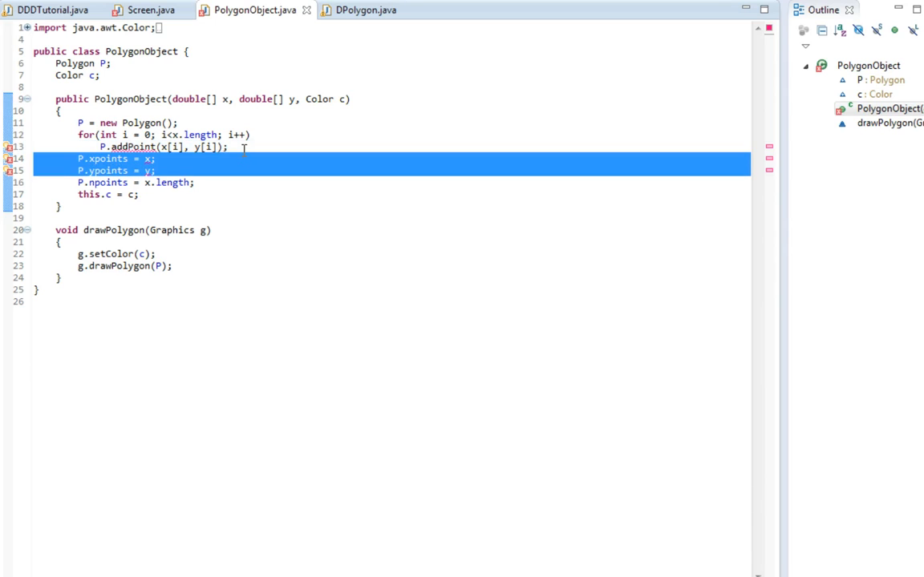
Remove the xpoints, ypoints and npoints lines and cast both addPoint arguments to int
key("Delete")
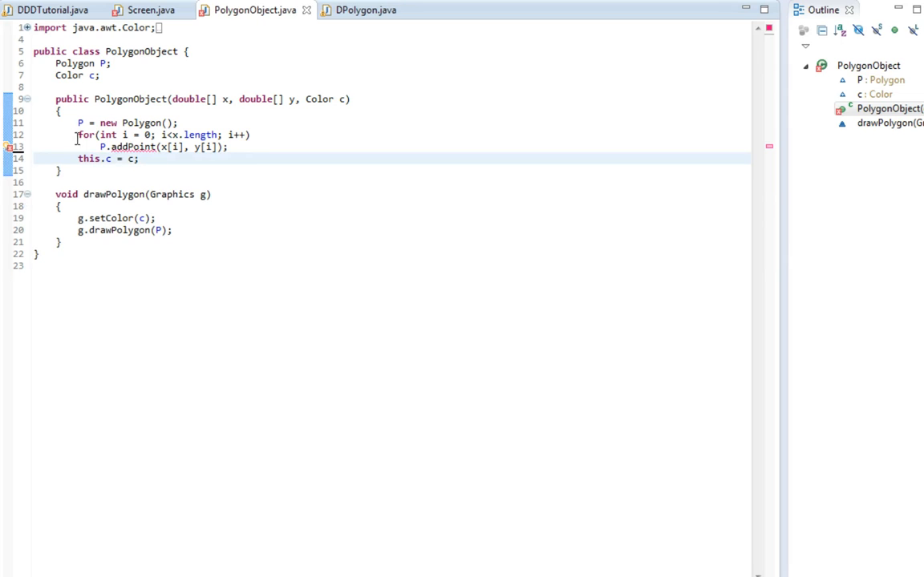
mouse_move(140, 147)
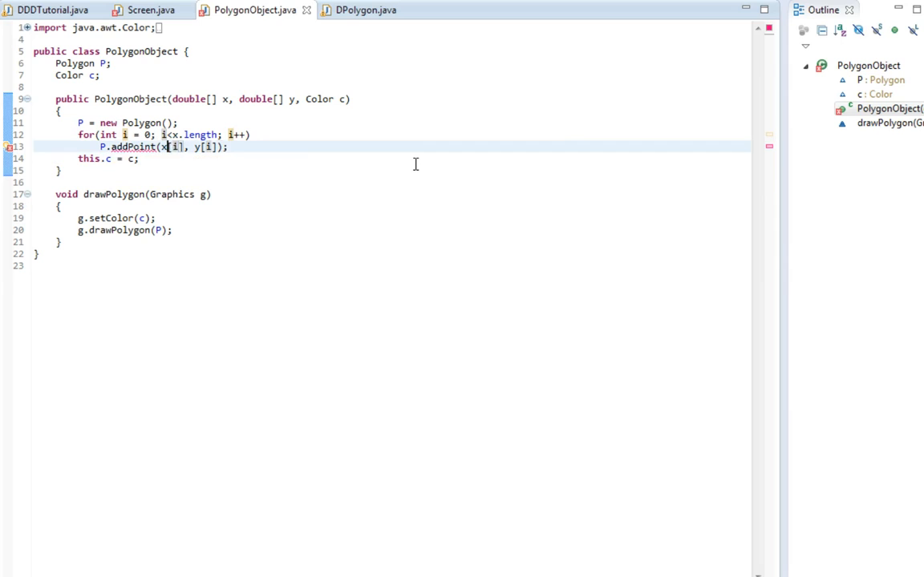
type("(double)")
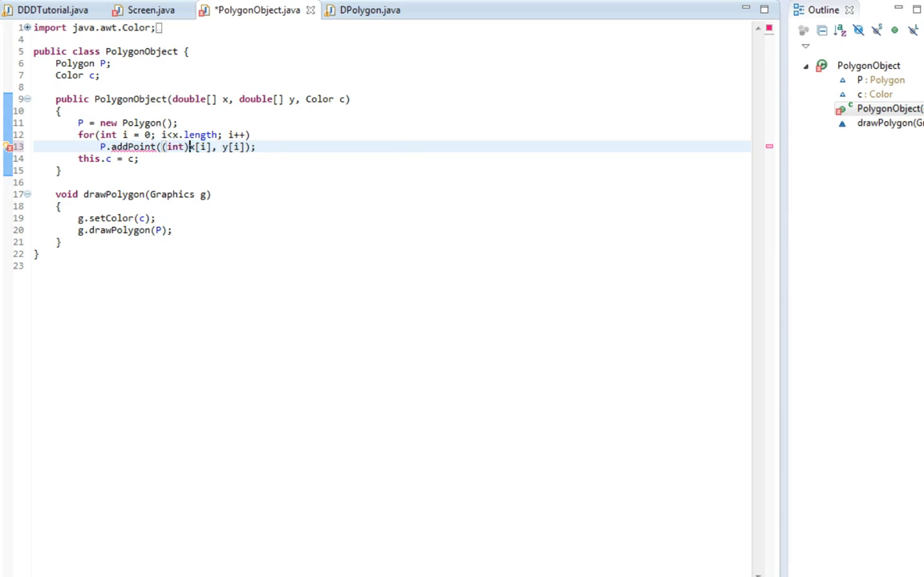
type("(int)")
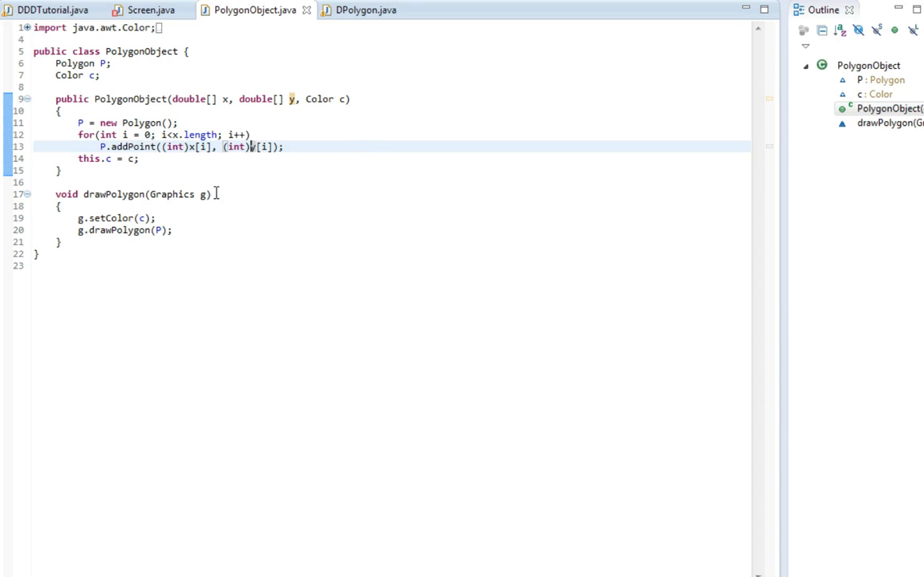
left_click(140, 8)
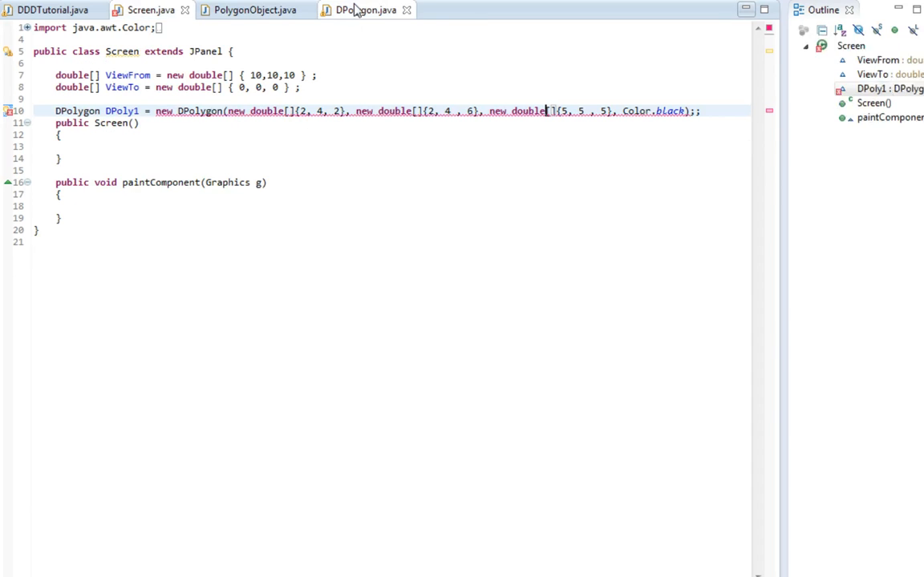
Change DPolygon's x, y and z fields from int[] to double[] and save
left_click(365, 10)
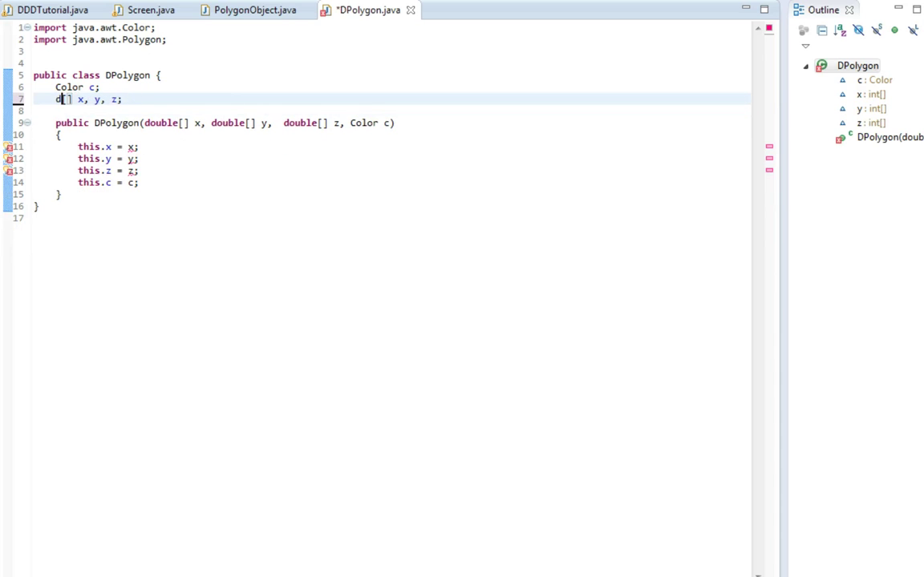
type("ouble")
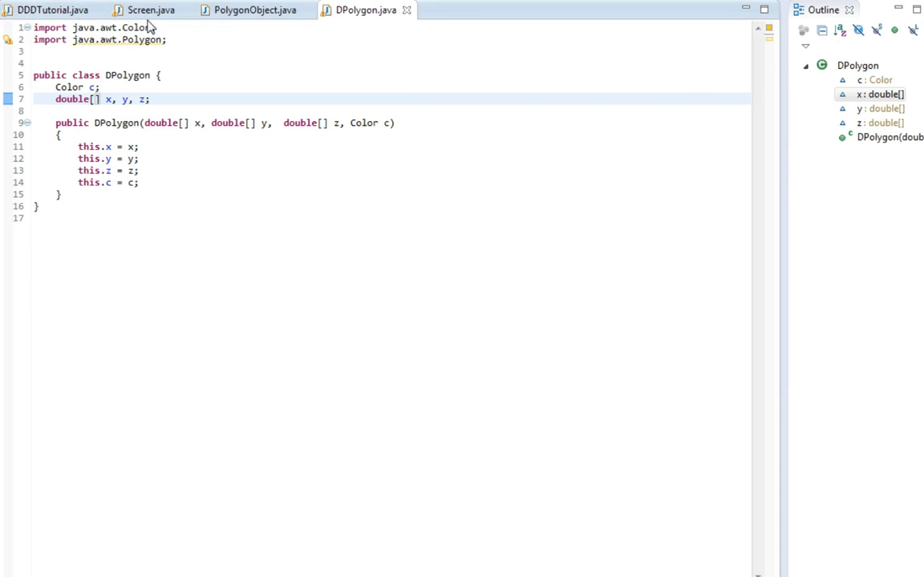
left_click(150, 10)
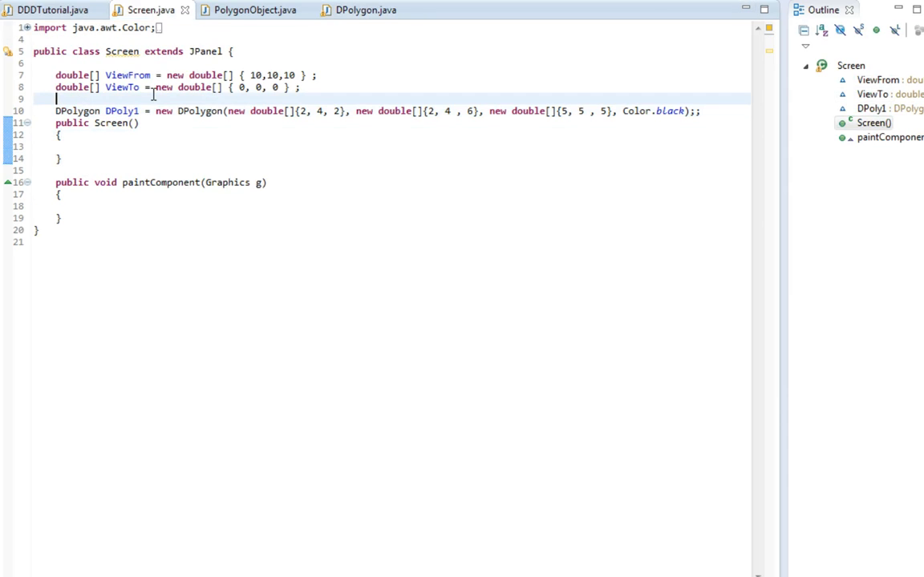
Rename Screen's int counter field to NumberOfPolygons, initialised to 0
type("int")
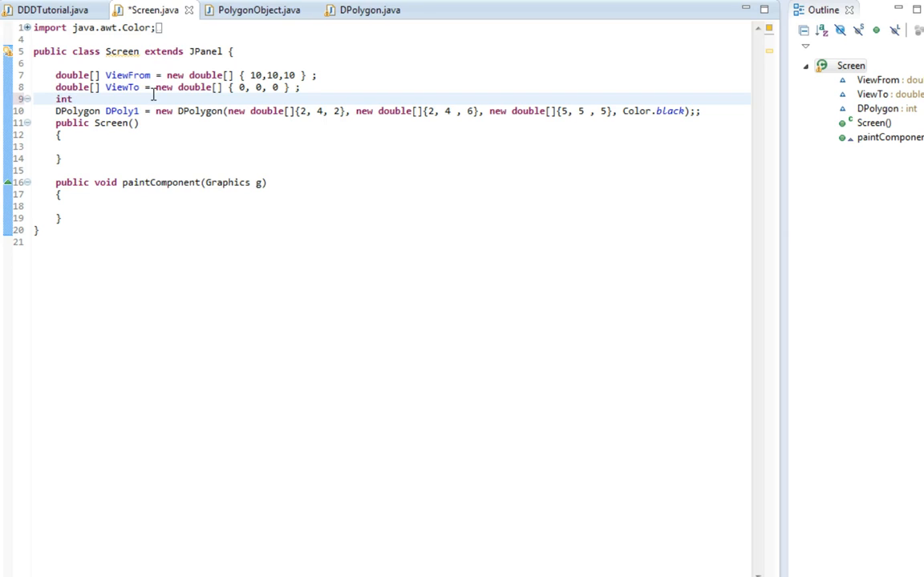
type("Polygon")
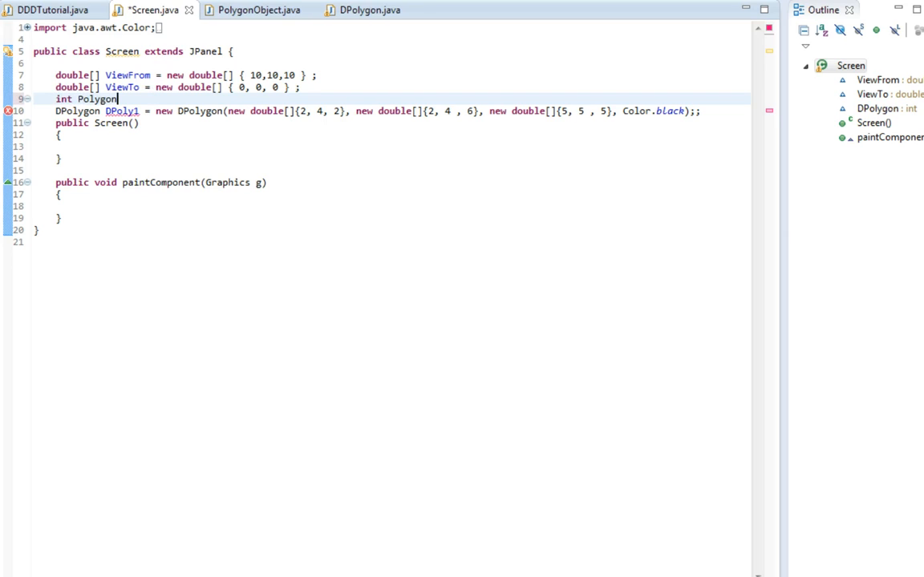
type("s = 0;")
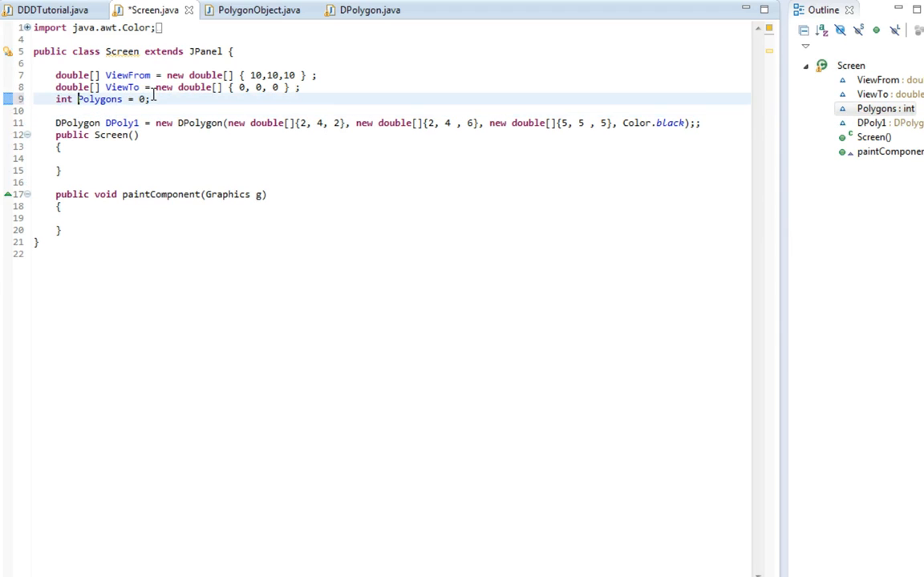
type("Numb")
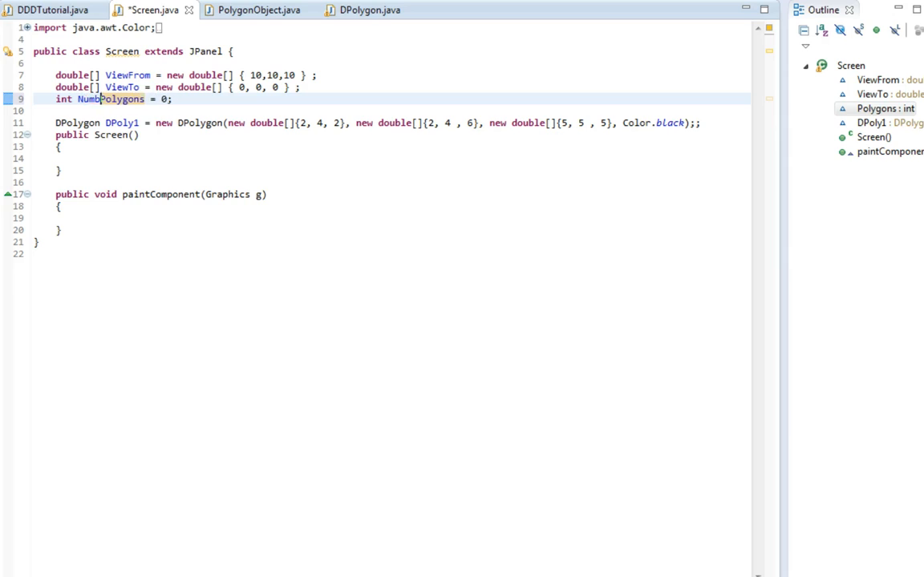
type("NumberOfPolygons")
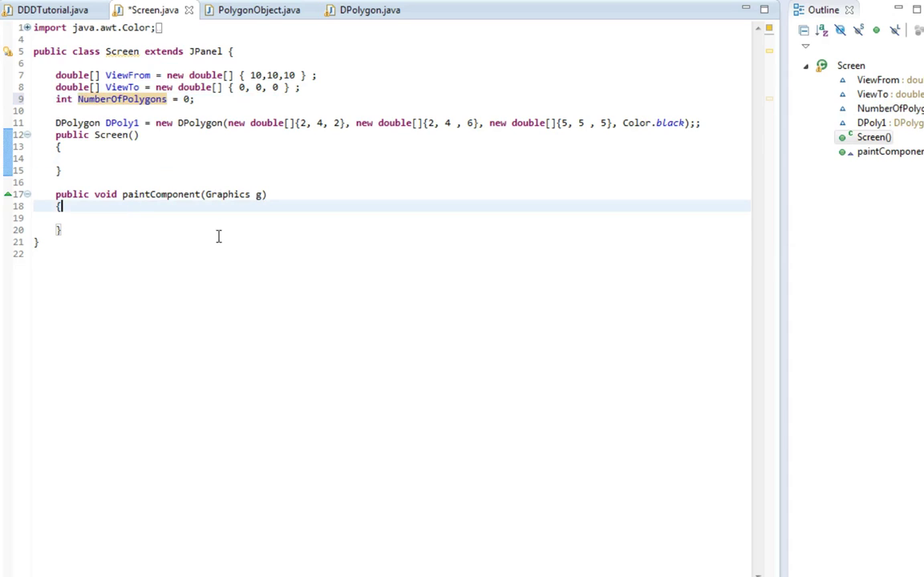
Type for(int i = 0; i < NumberOfPolygons; i++) inside paintComponent
type("fr")
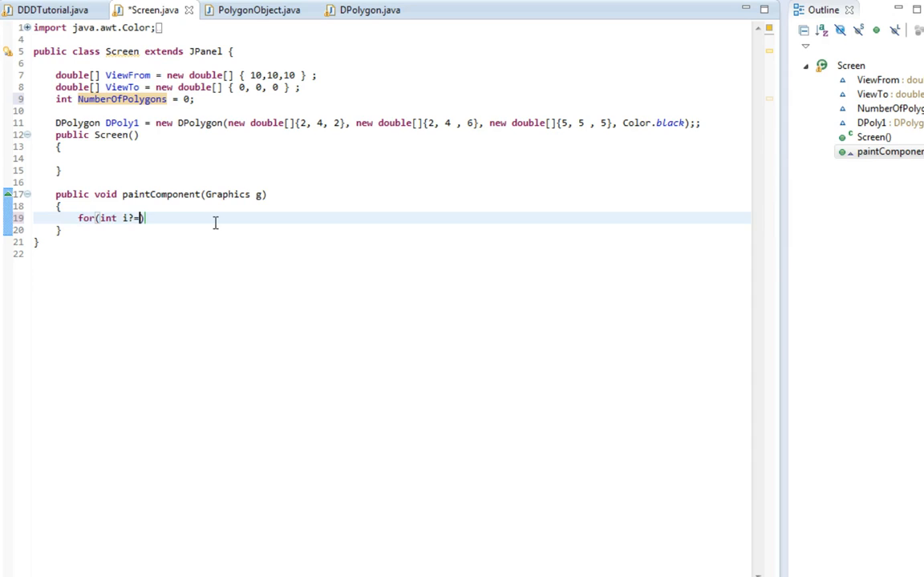
type("= 0;")
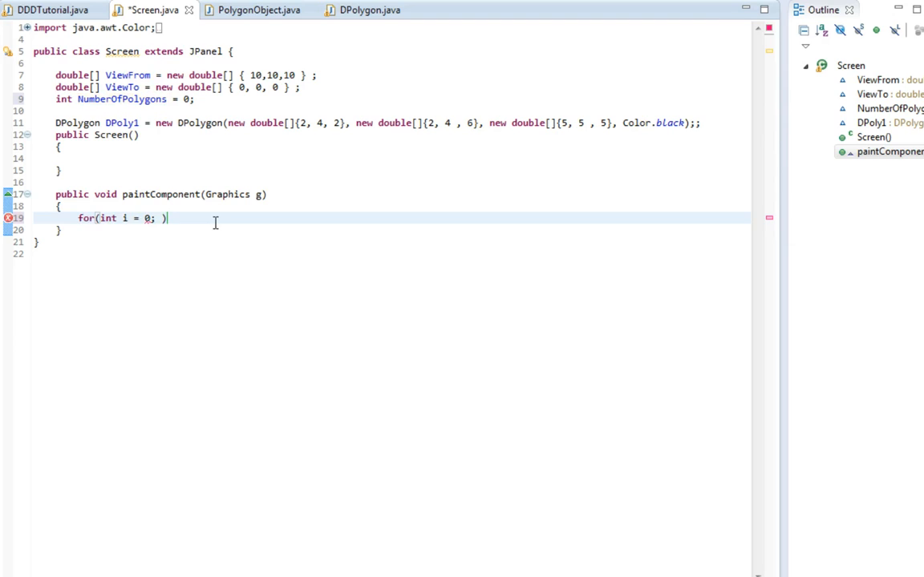
type("i z")
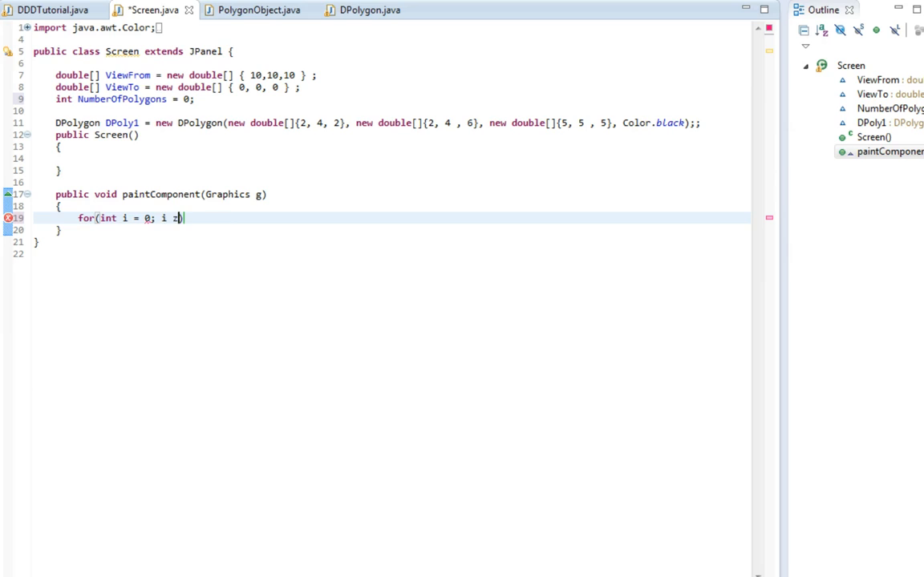
type("< Numb")
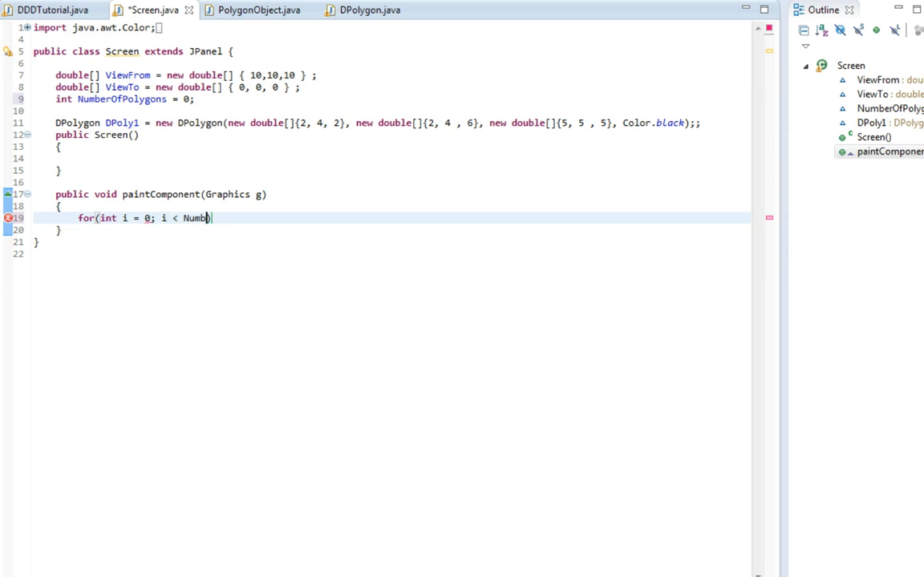
type("erOfPolygons")
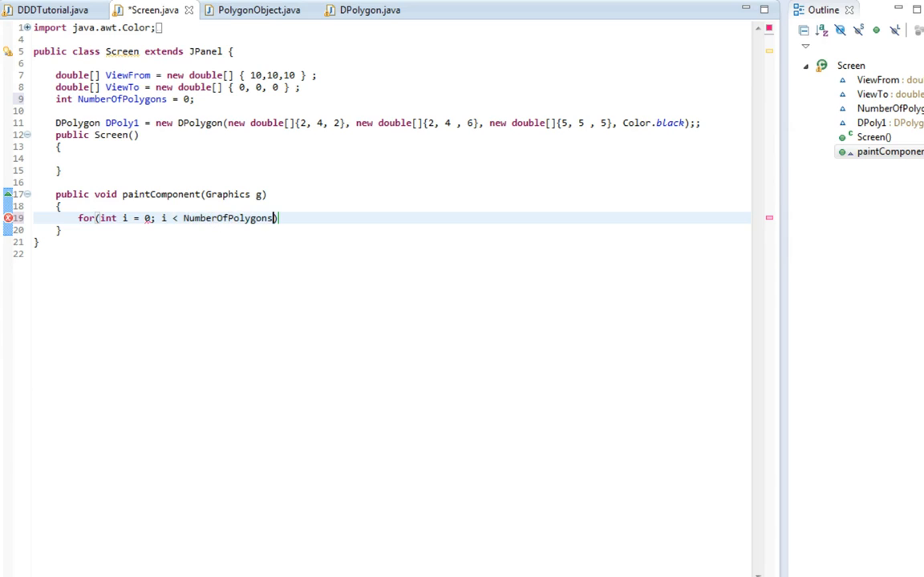
type("; i++)")
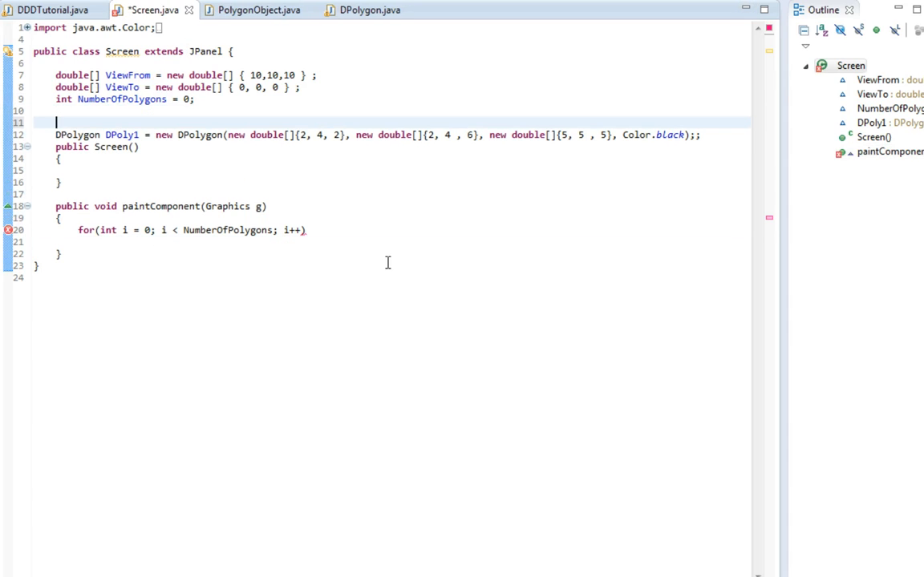
Declare PolygonObject[] DrawablePolygons = new PolygonObject[100] above DPoly1
type("PolygonObject[")
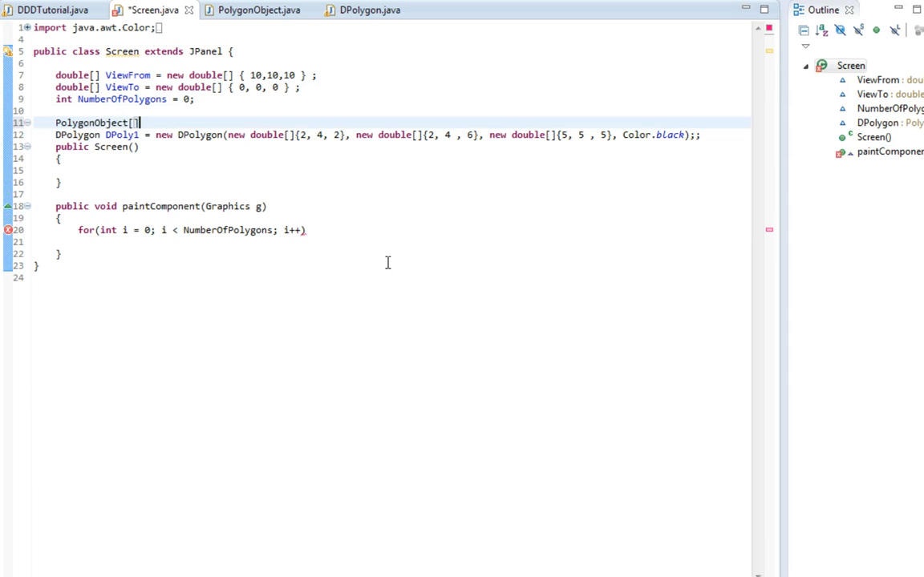
type("Poly")
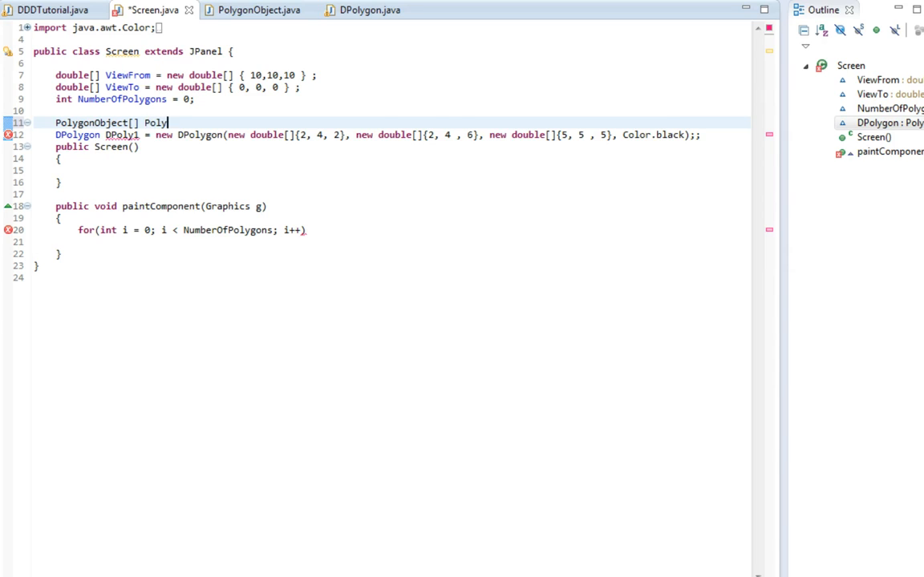
type("Drawable")
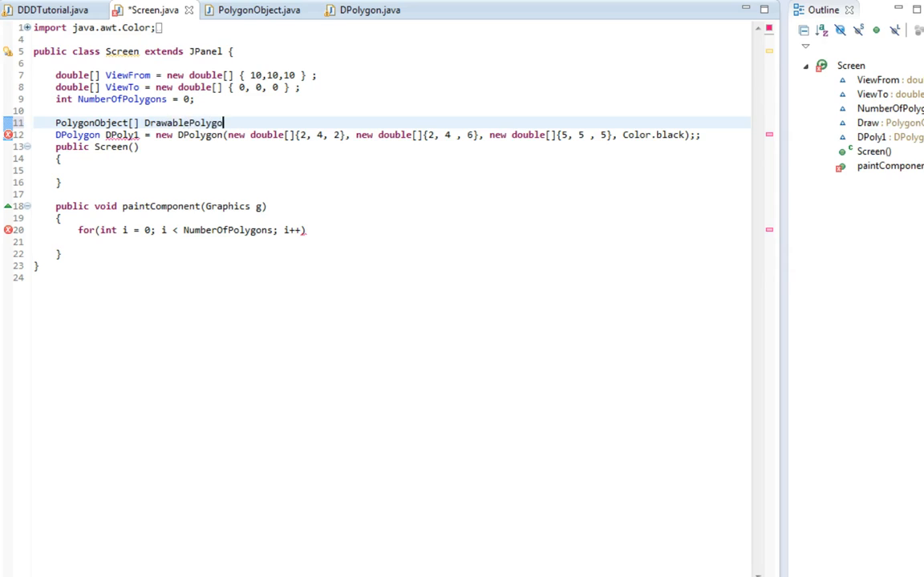
type("ns")
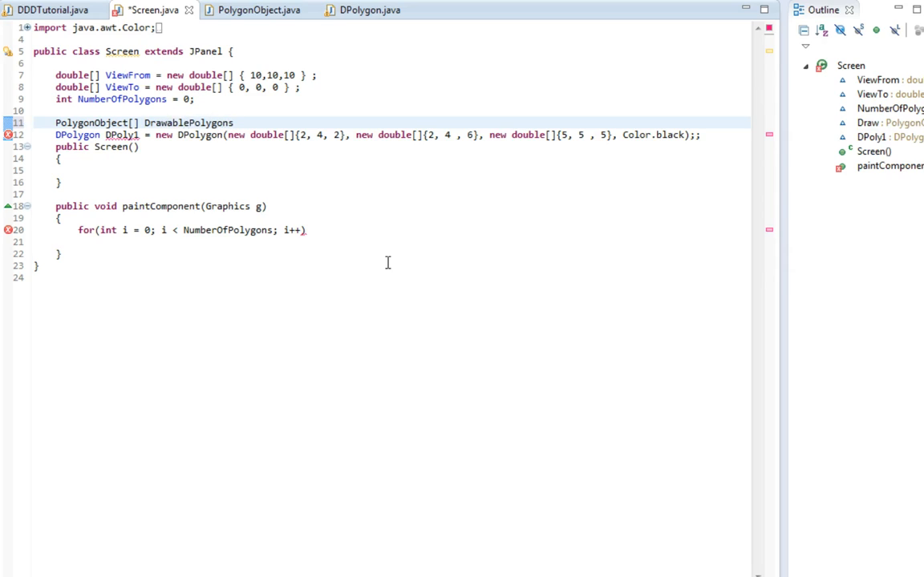
type("= new Po")
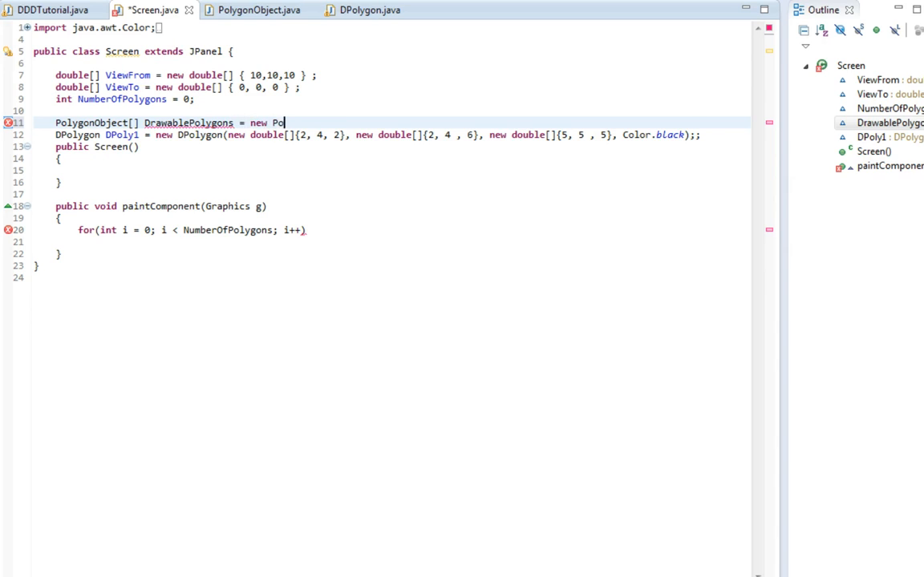
type("lygonObjec")
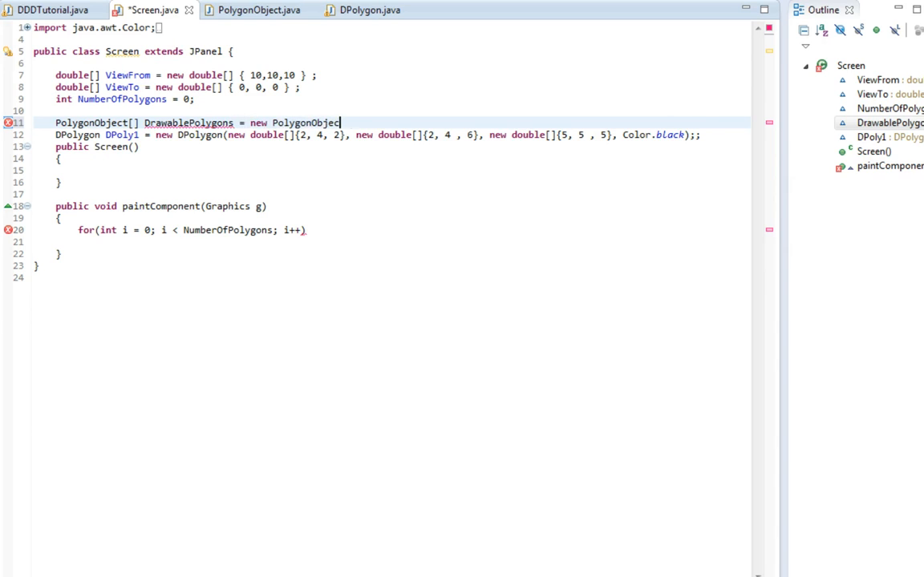
type("[100]")
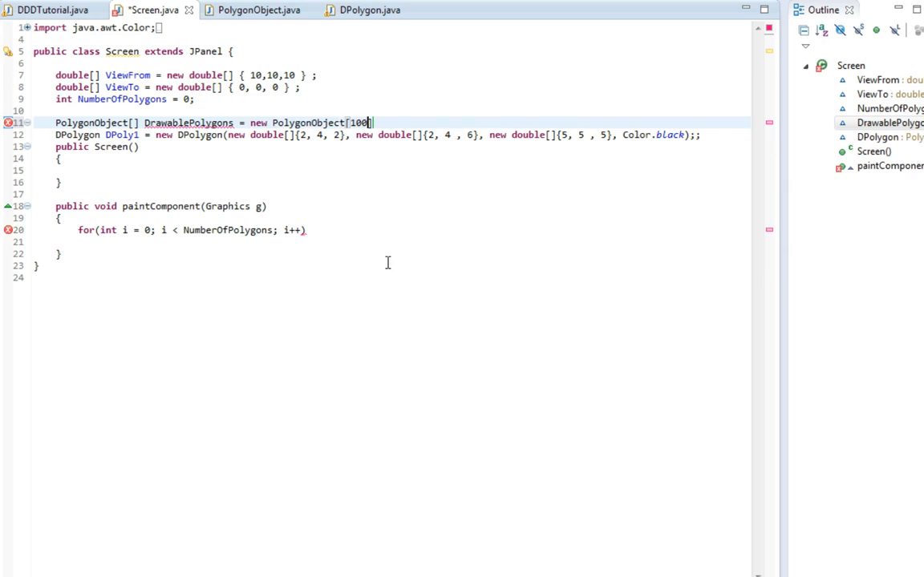
type("];")
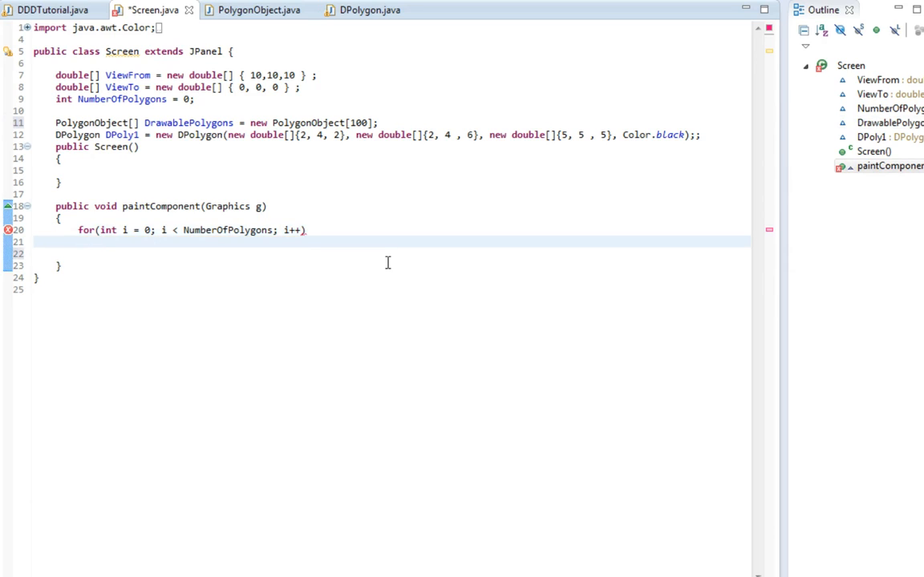
Call DrawablePolygons[i].drawPolygon(g) in the loop and make NumberOfPolygons and DrawablePolygons static
type("DrawablePolygons[]")
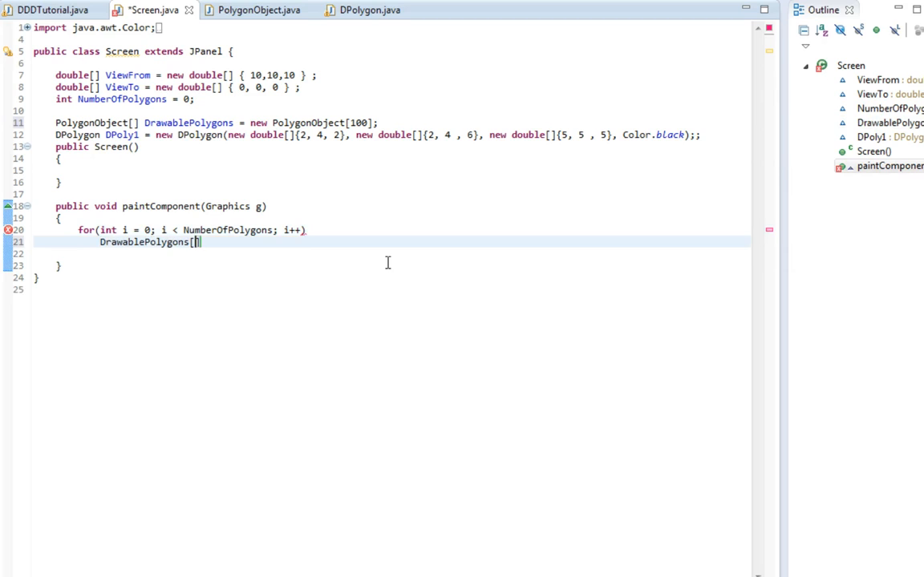
type("i].drawPolygon(g);")
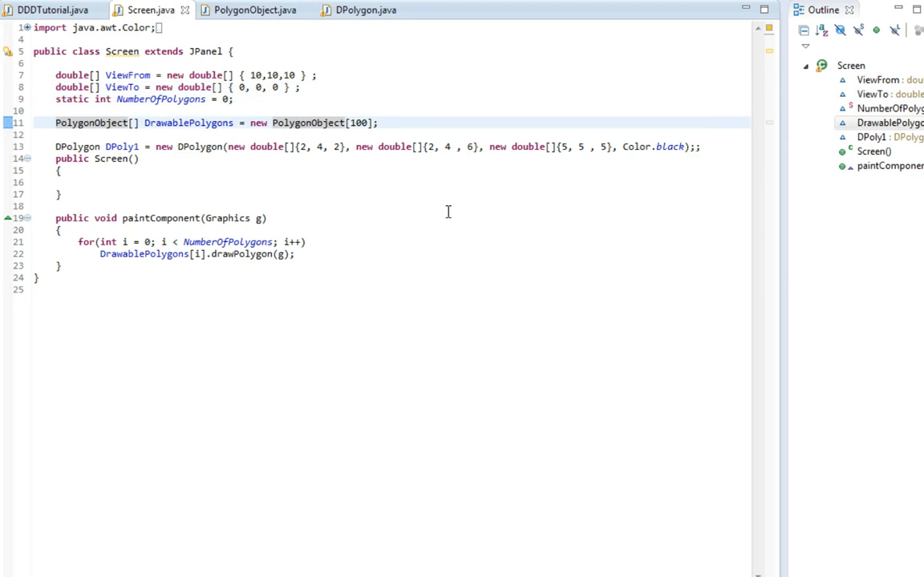
type("static")
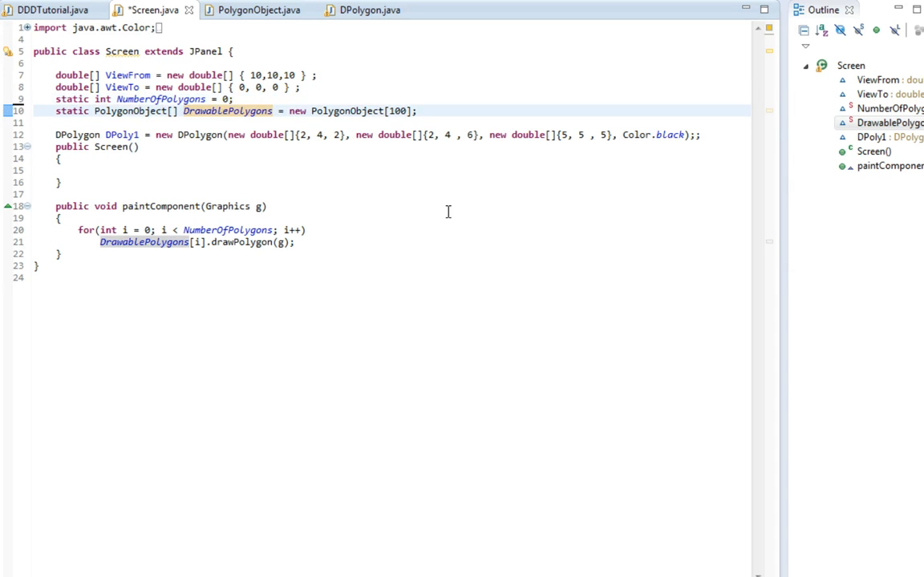
left_click(158, 99)
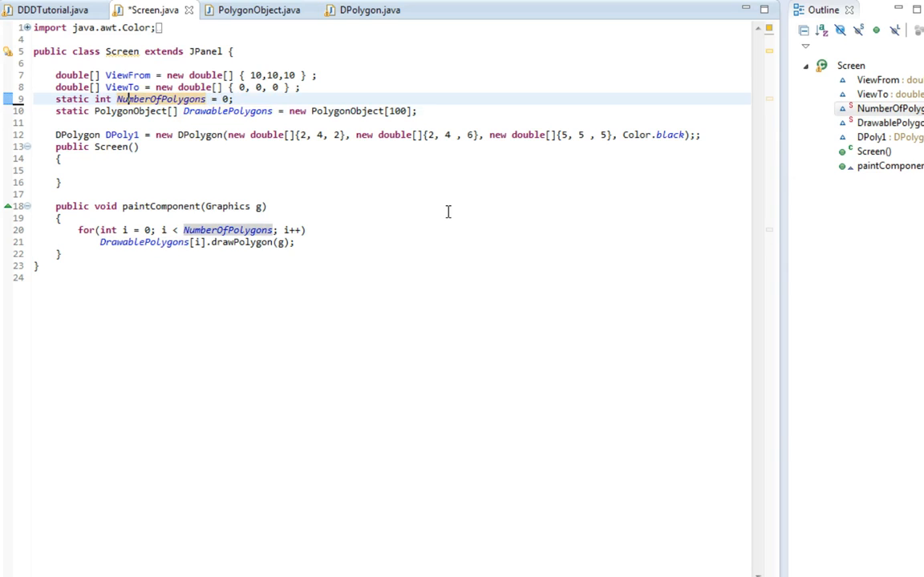
double_click(168, 99)
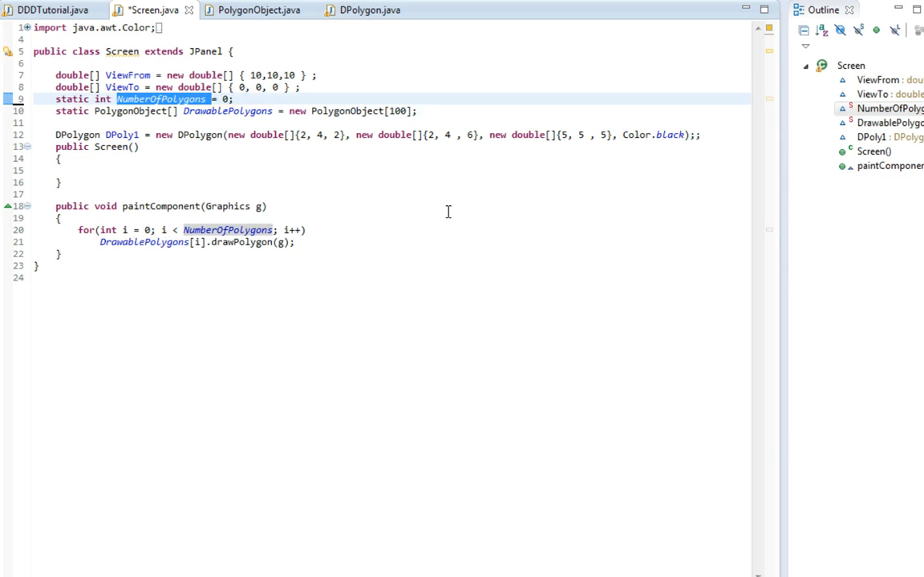
Insert Screen.NumberOfPolygons++; at the start of PolygonObject's constructor and save
left_click(252, 10)
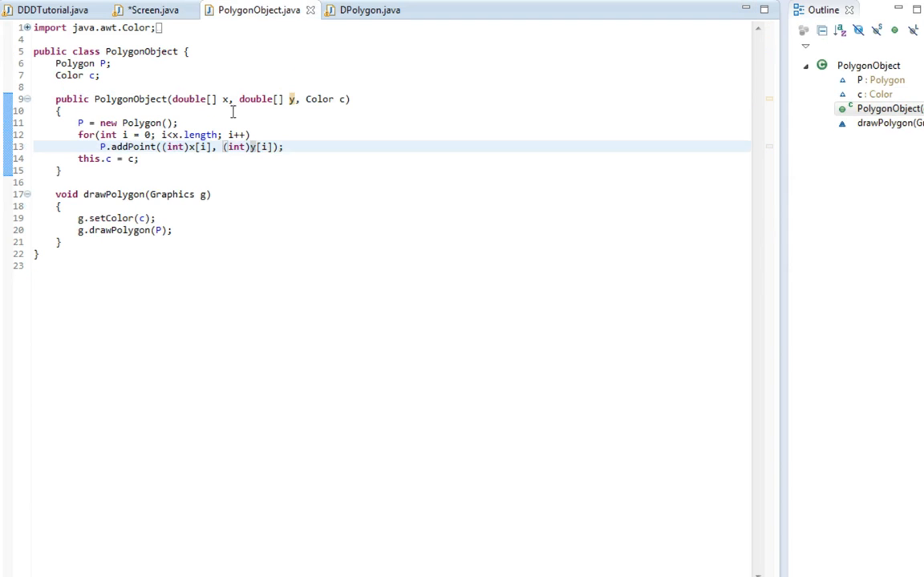
type("NumberOfPolygons")
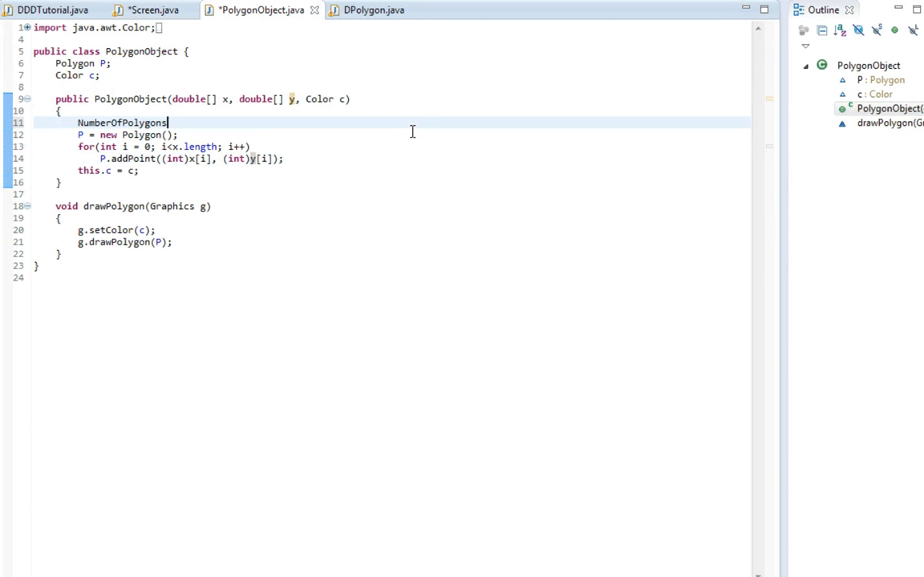
type(".")
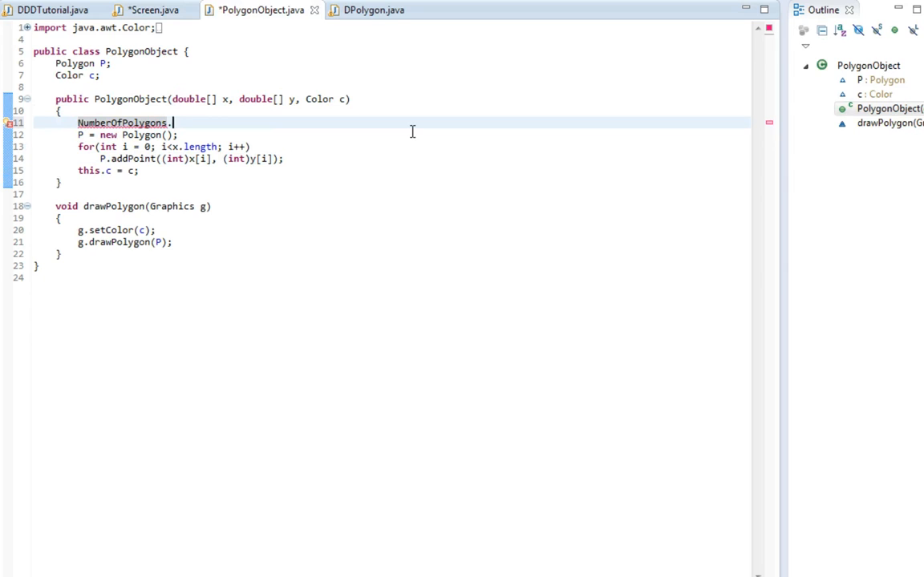
type("Screen.")
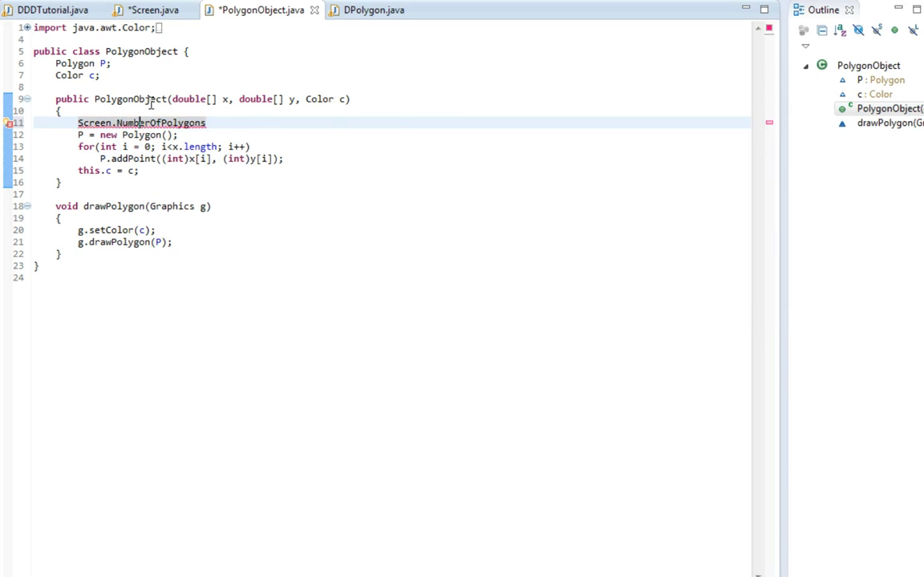
type("++;")
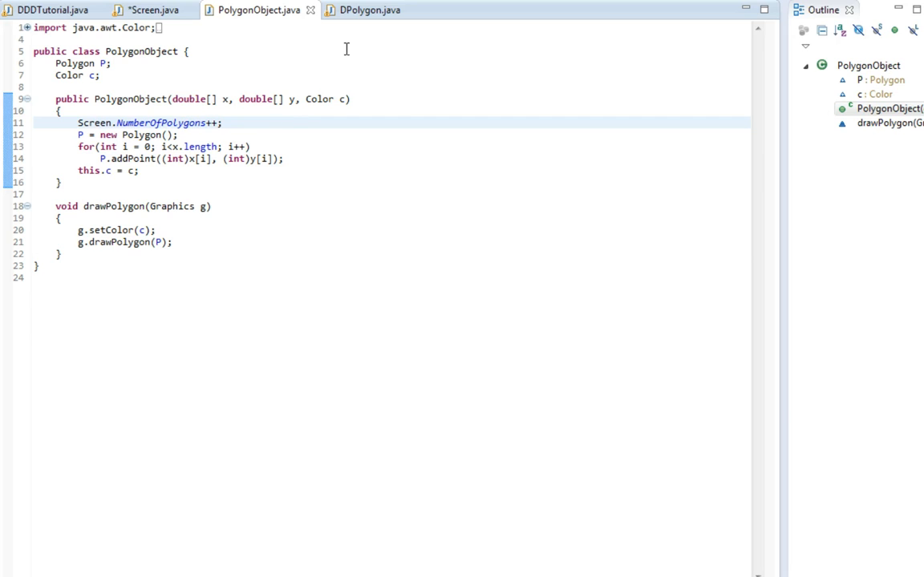
left_click(151, 10)
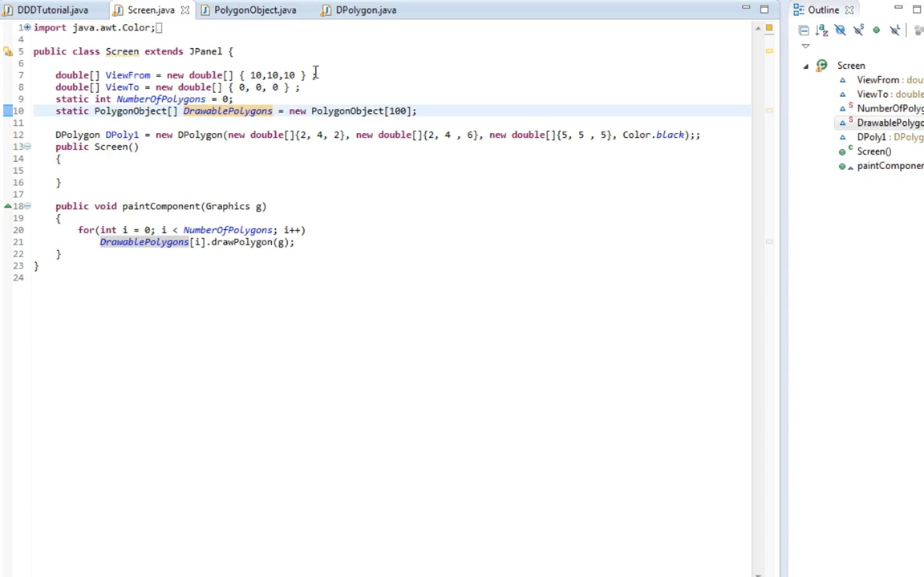
Call createPolygon() in DPolygon's constructor and define an empty void createPolygon() method
left_click(375, 10)
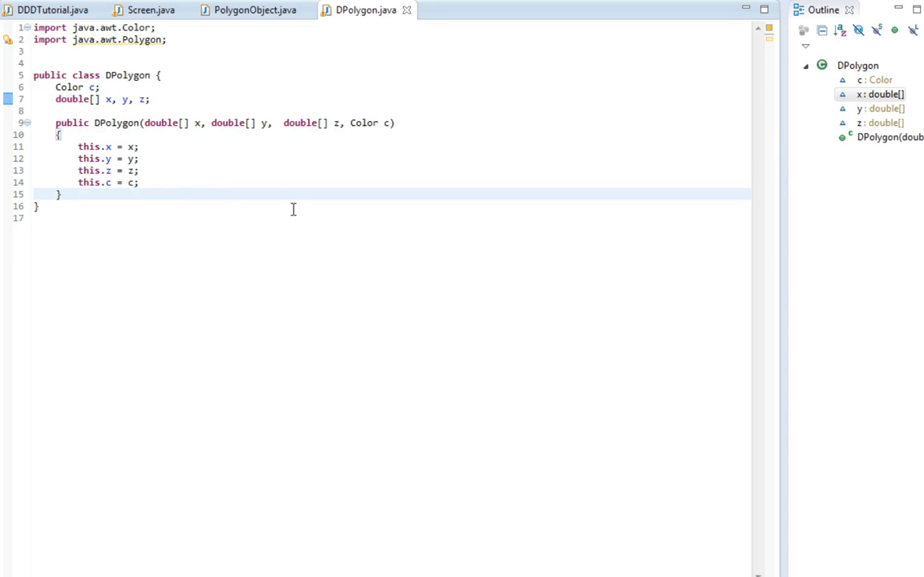
type("c")
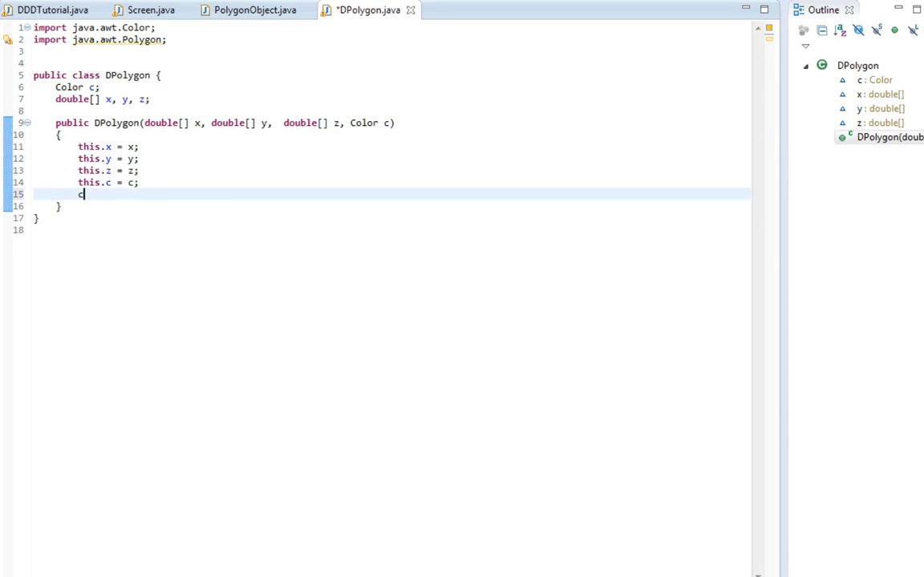
type("reate")
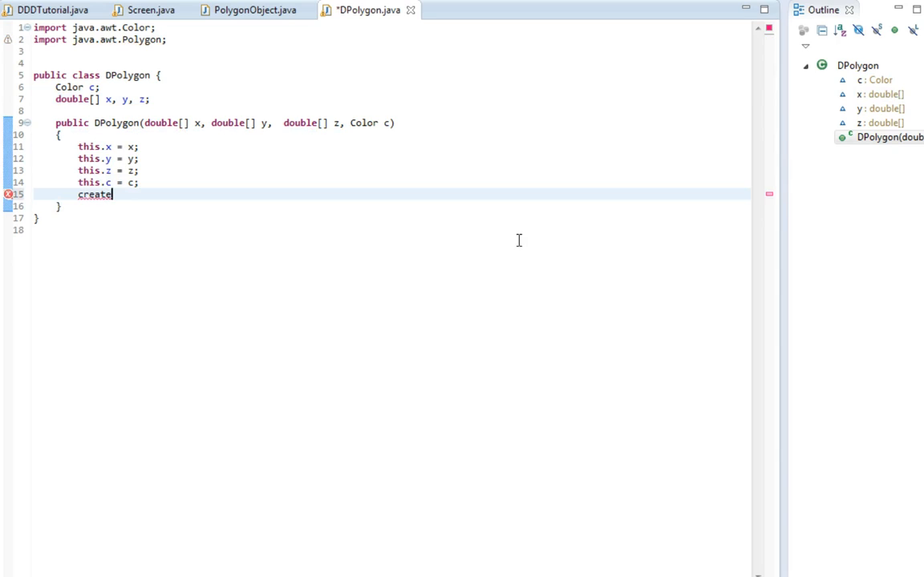
type("Polygon();")
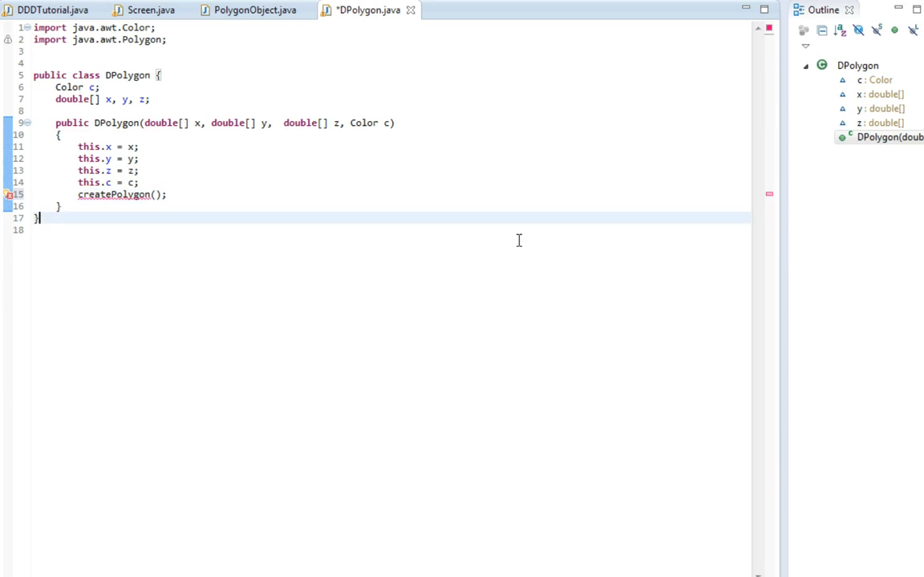
type("void")
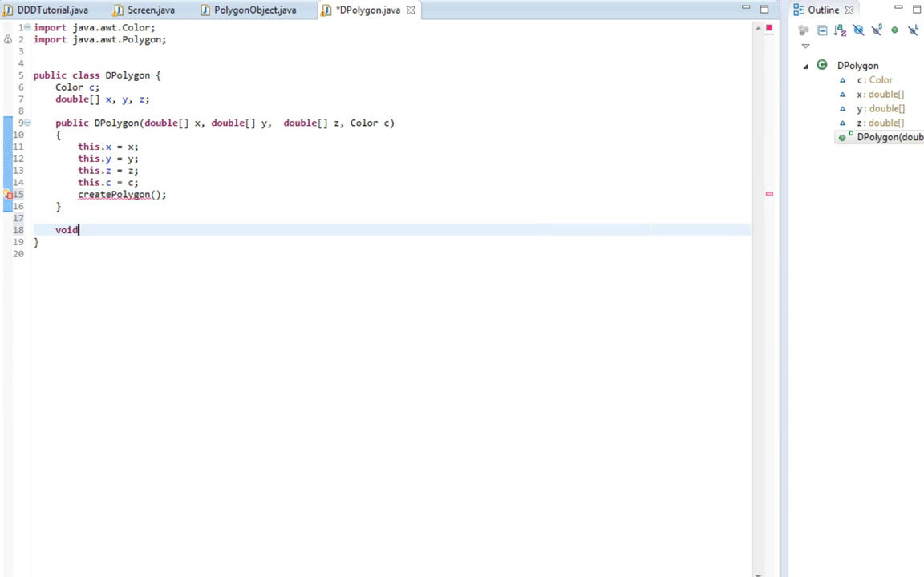
type("createPolygon(")
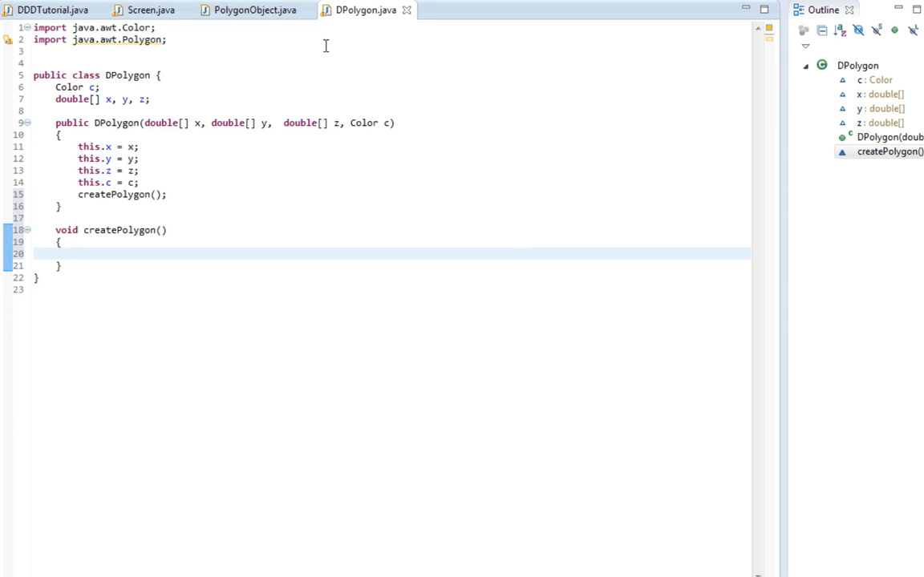
left_click(143, 11)
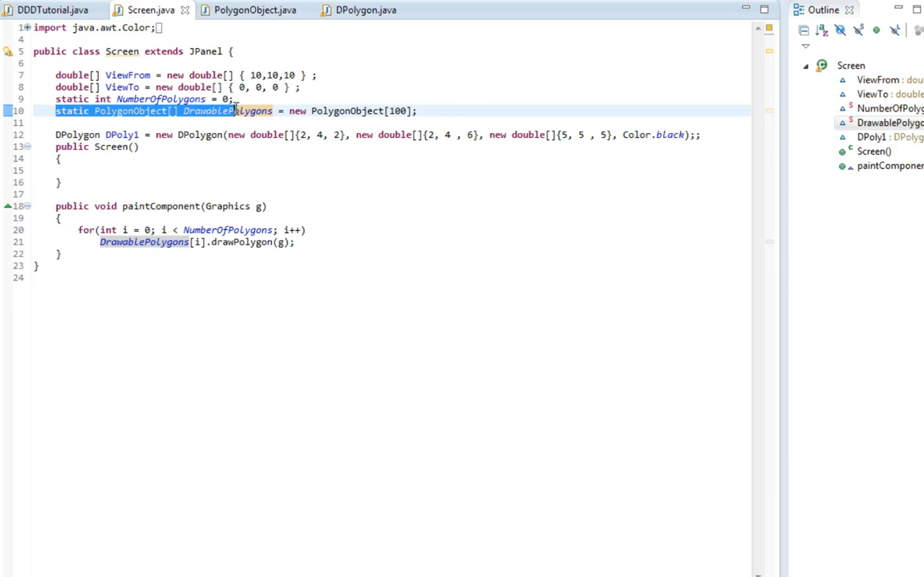
After checking the DrawablePolygons field in Screen, start typing Screen.DrawablePolygons[...] in createPolygon
double_click(226, 110)
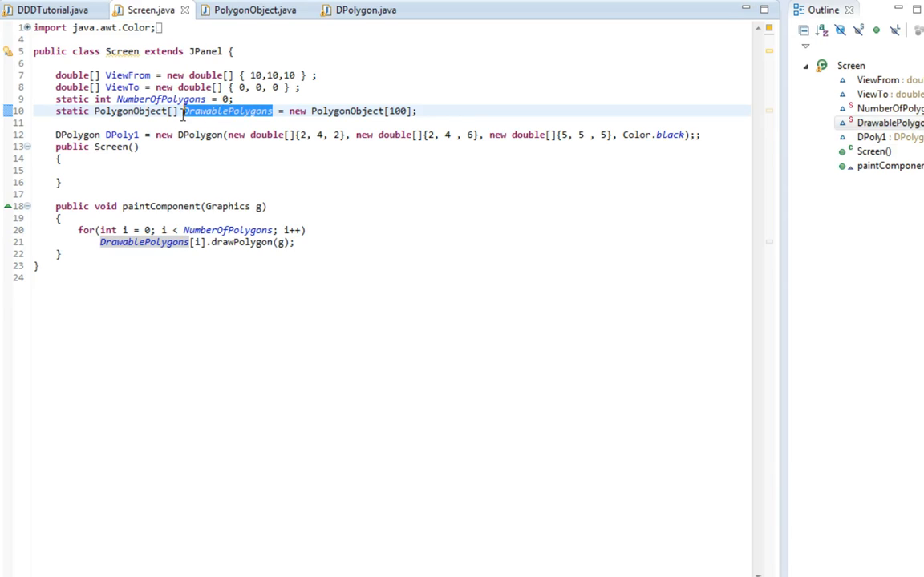
left_click(360, 11)
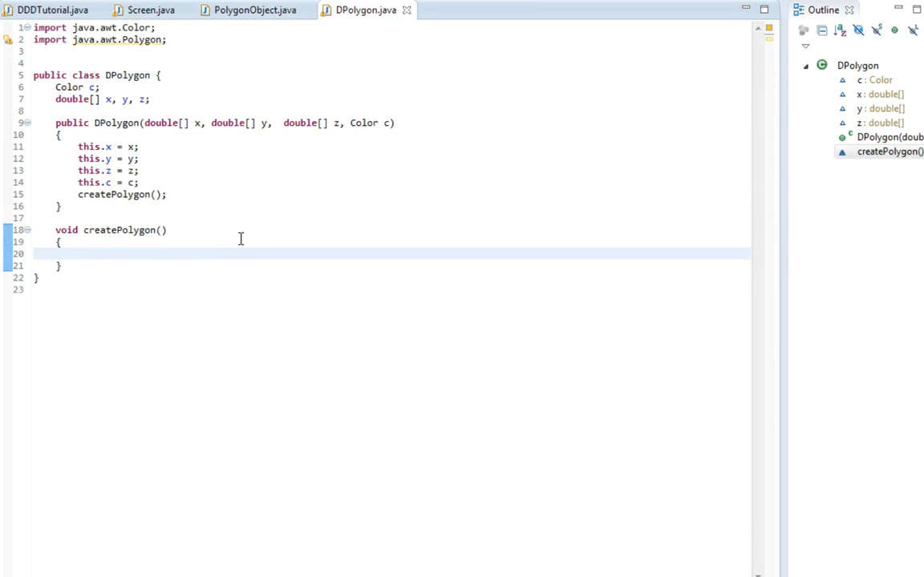
type("Screen")
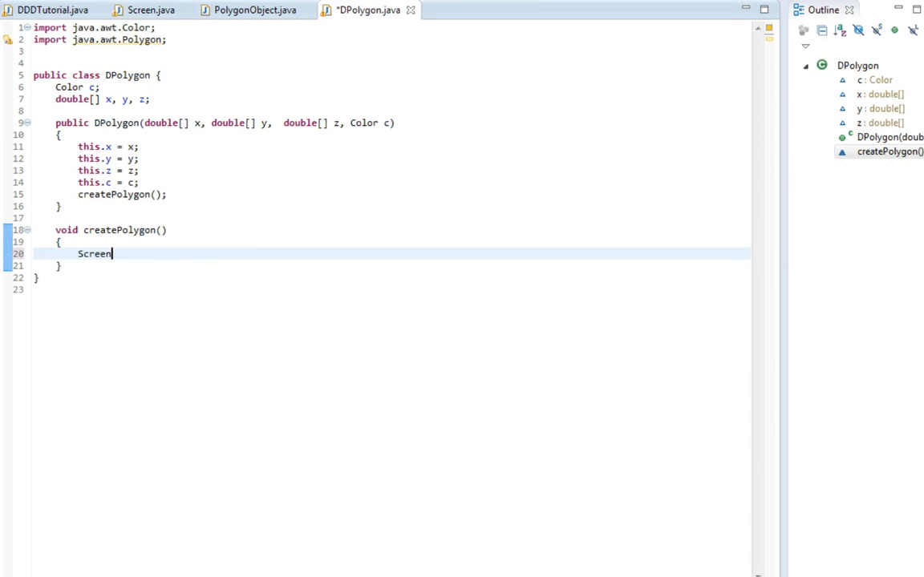
type(".DrawablePolygons[")
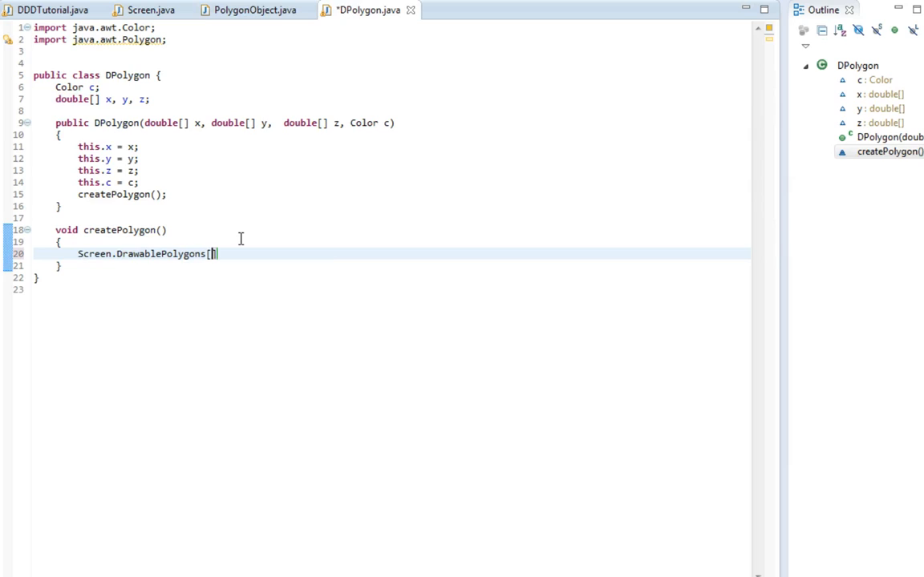
type("pol")
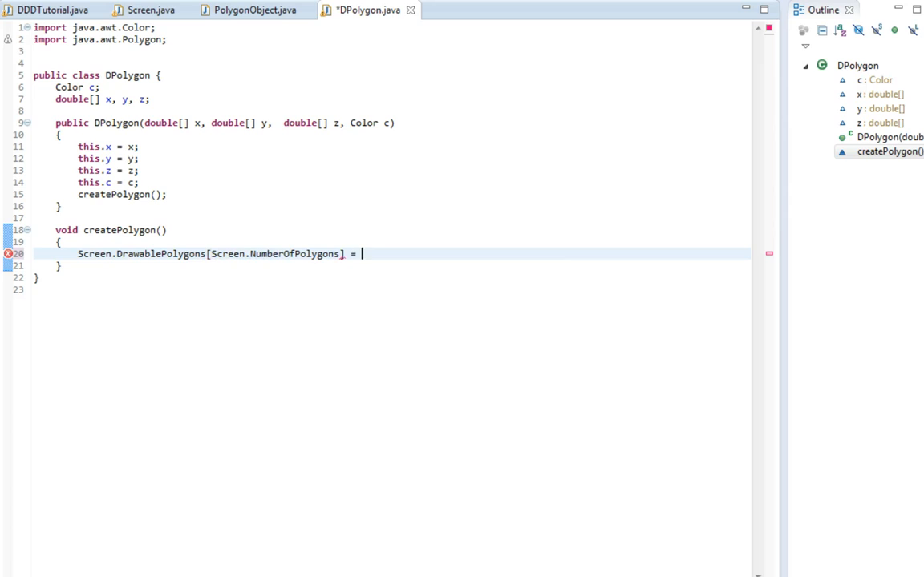
Assign a new PolygonObject with an unfinished double array argument to that slot
type("new")
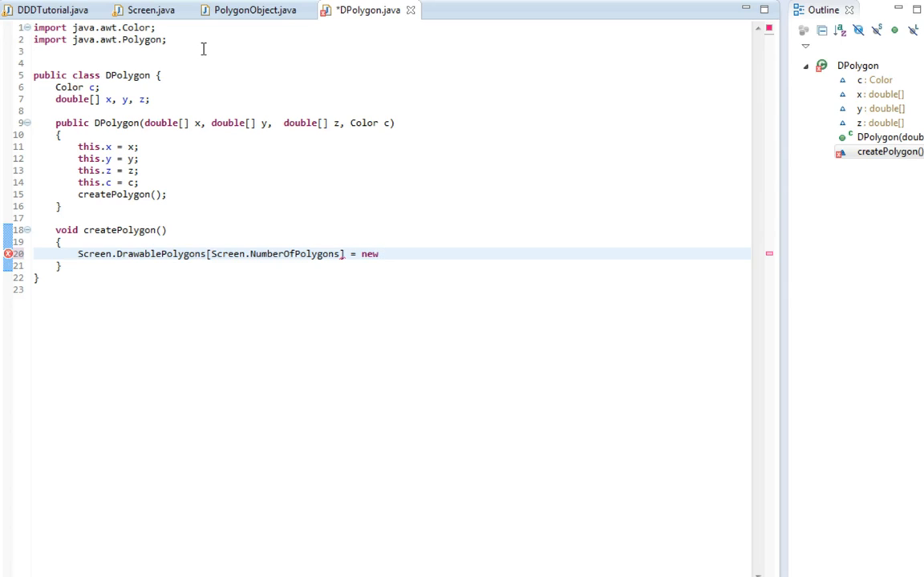
type("PolygonObje")
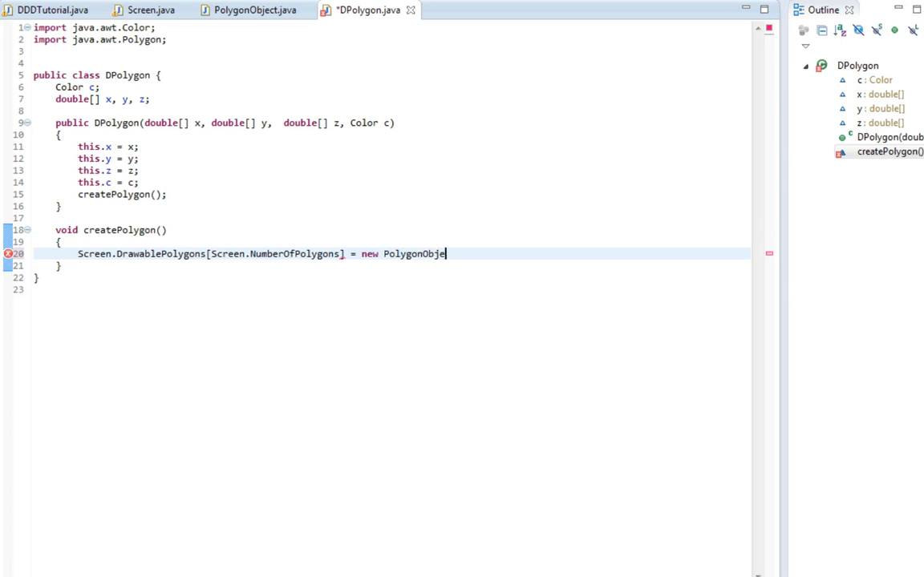
type("ct();")
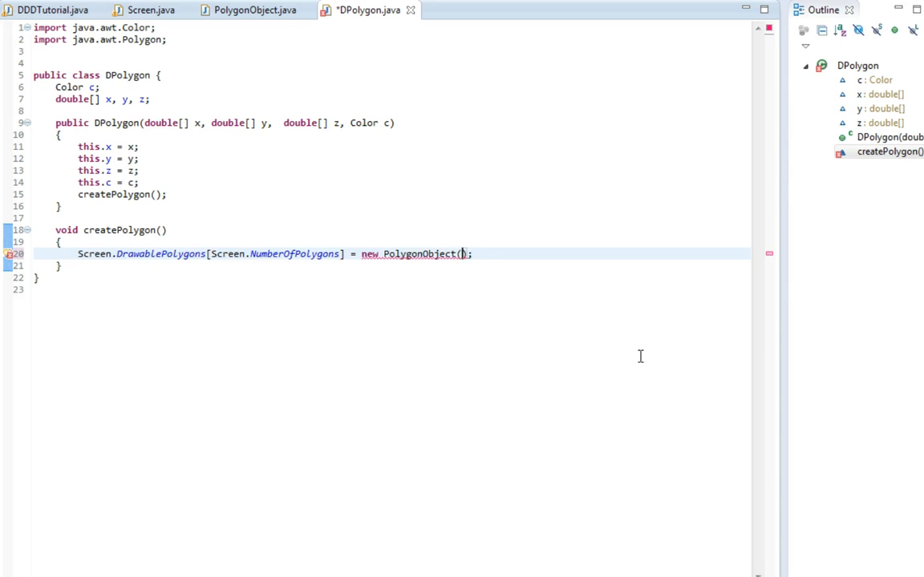
mouse_move(539, 319)
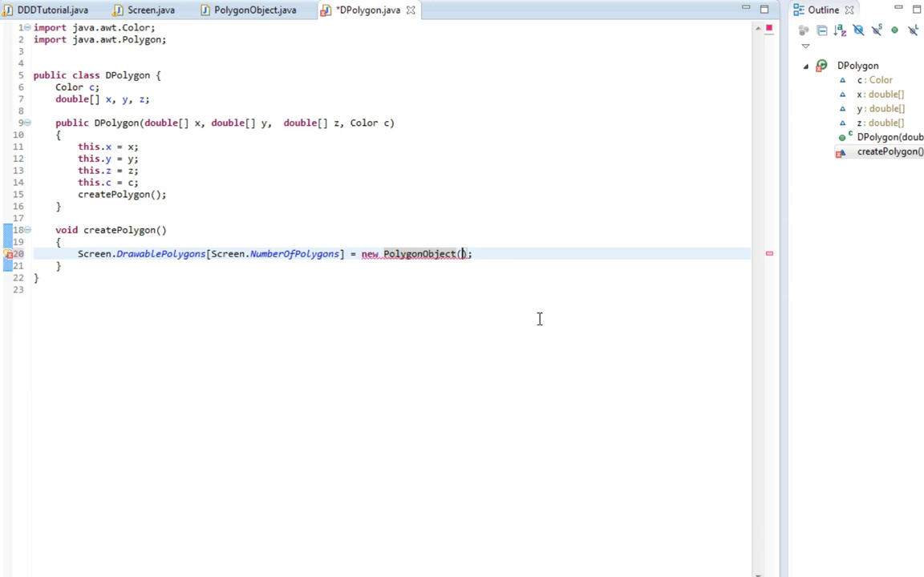
type("new int[]")
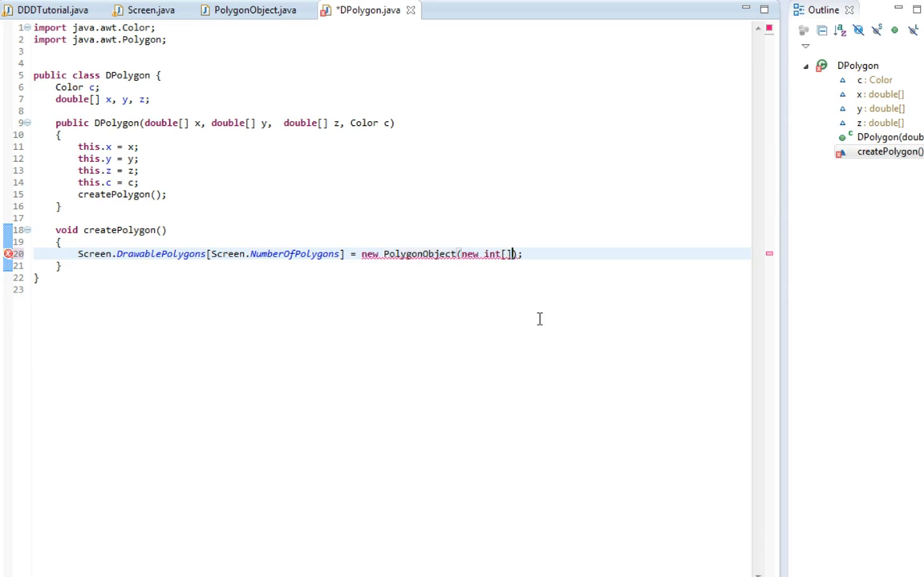
type("double")
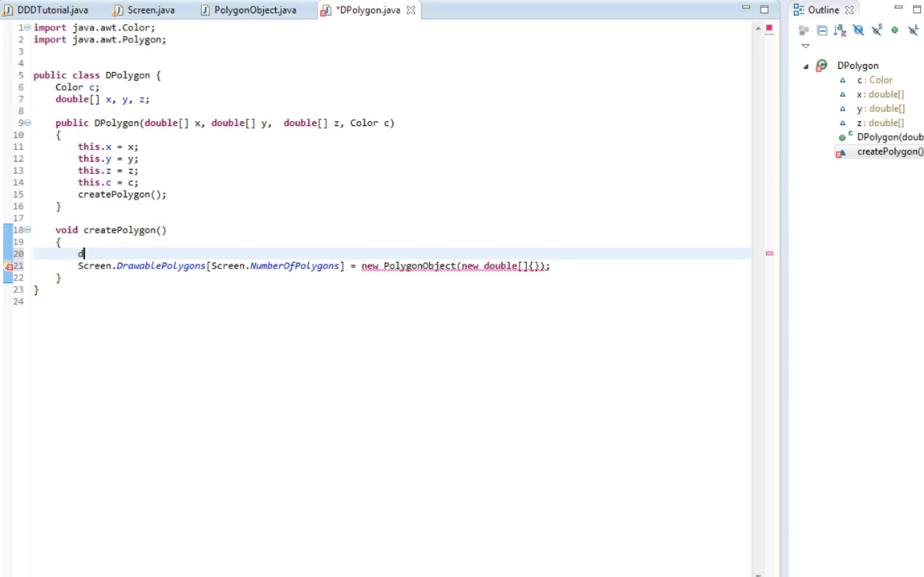
Finish the double array declaration and pass x, y and c to the PolygonObject constructor
type("ouble[ x")
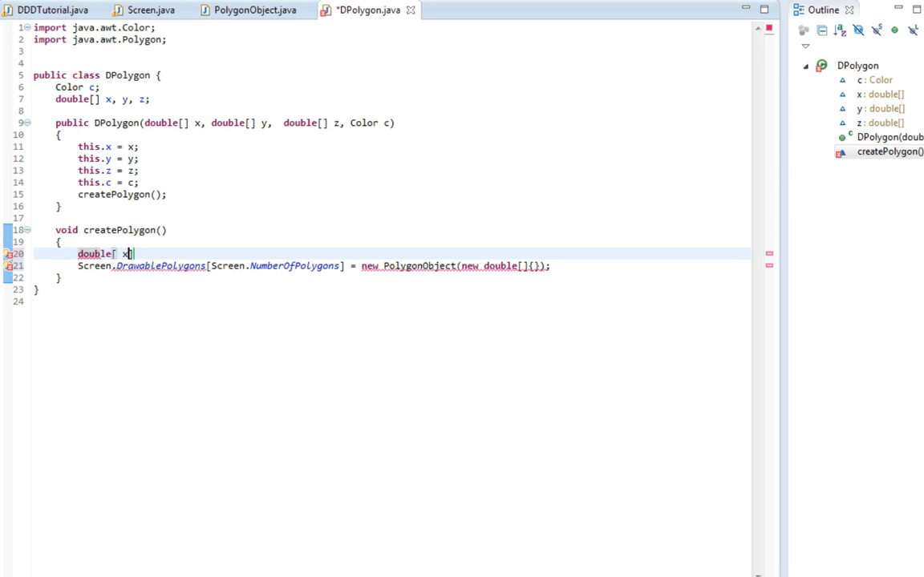
type("= n")
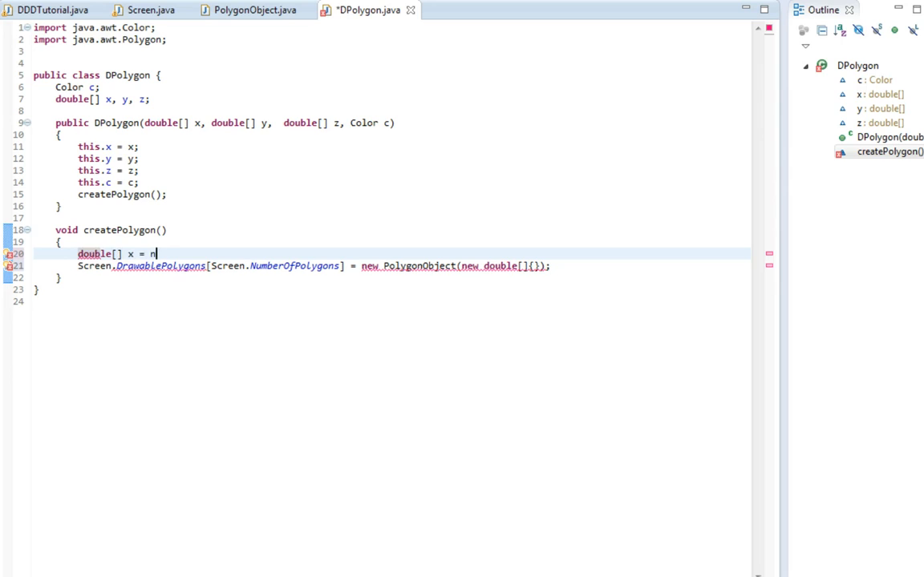
type("ew dobul")
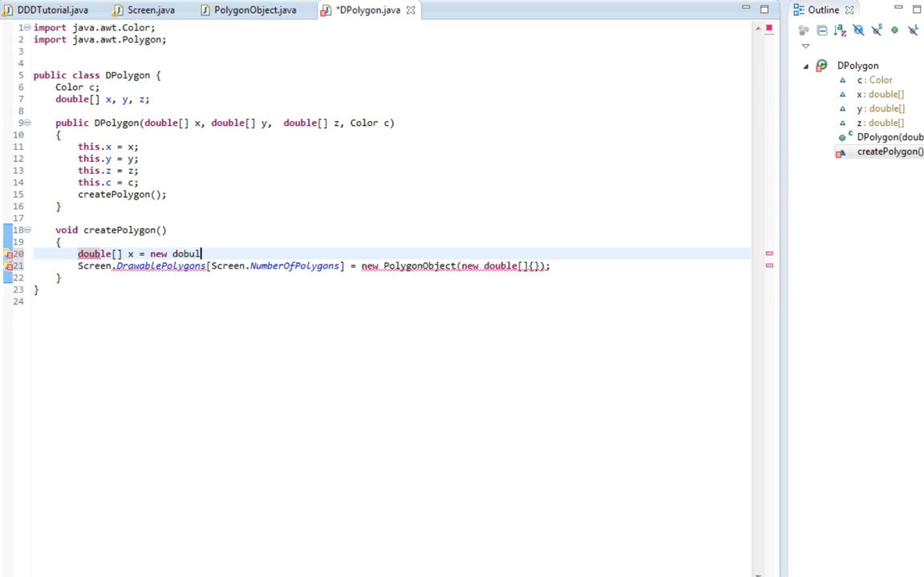
key("Backspace")
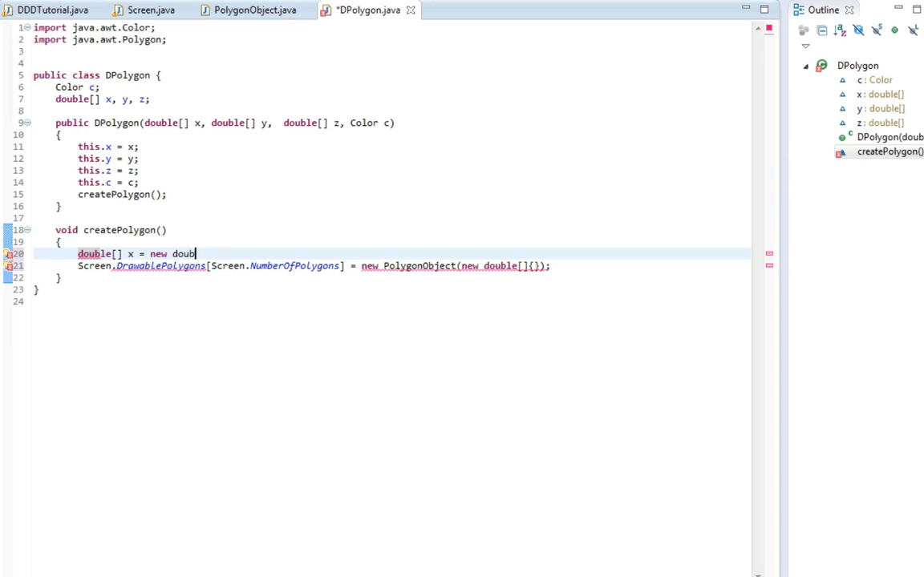
type("[]")
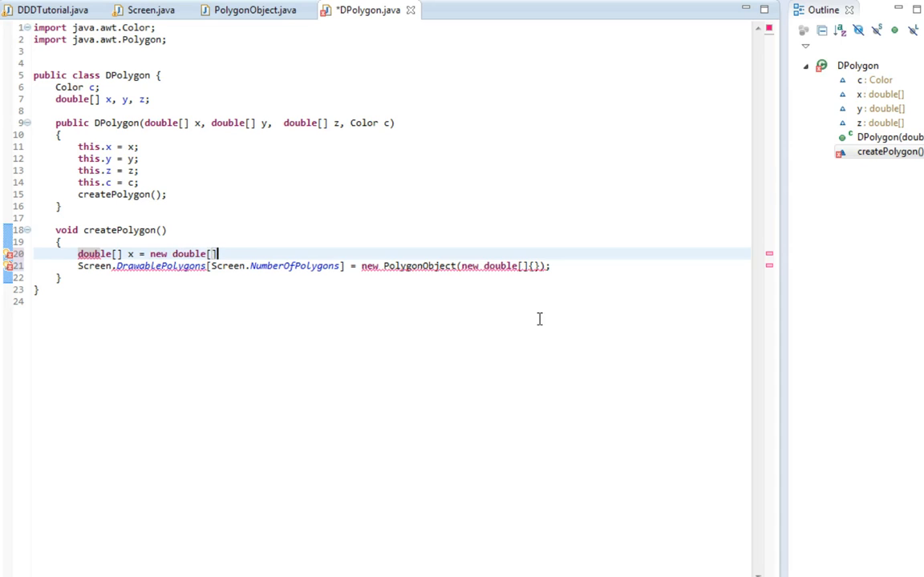
type(";")
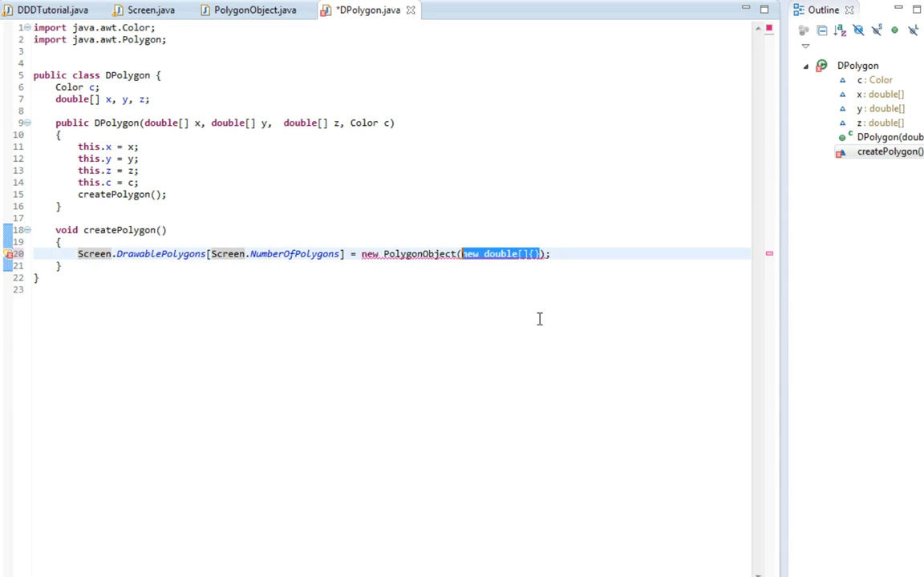
type("x, y, Col")
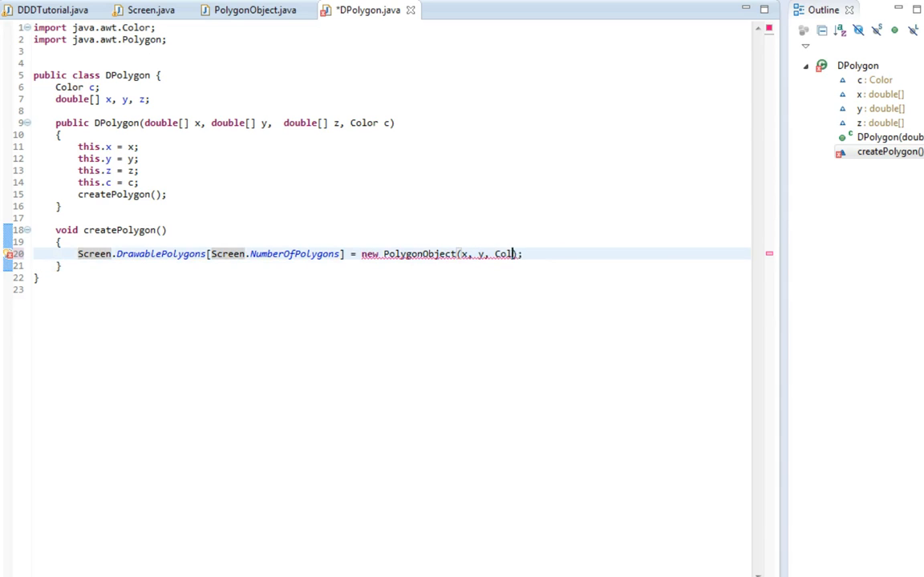
key("BackSpace")
type("c")
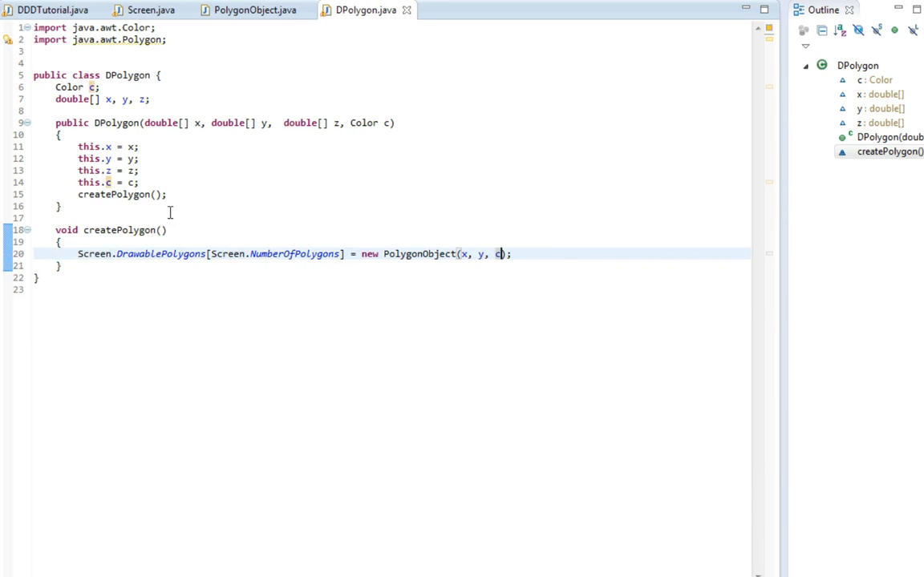
mouse_move(118, 206)
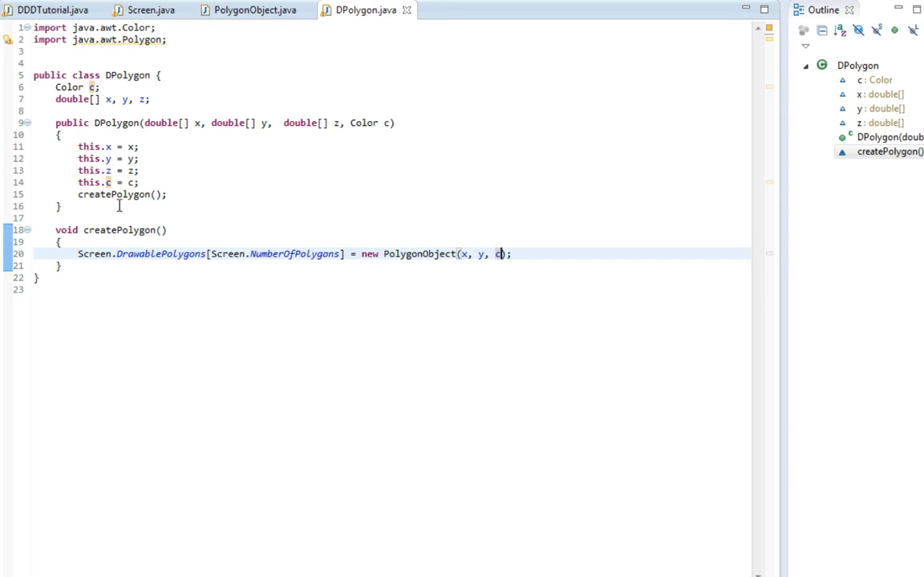
mouse_move(85, 127)
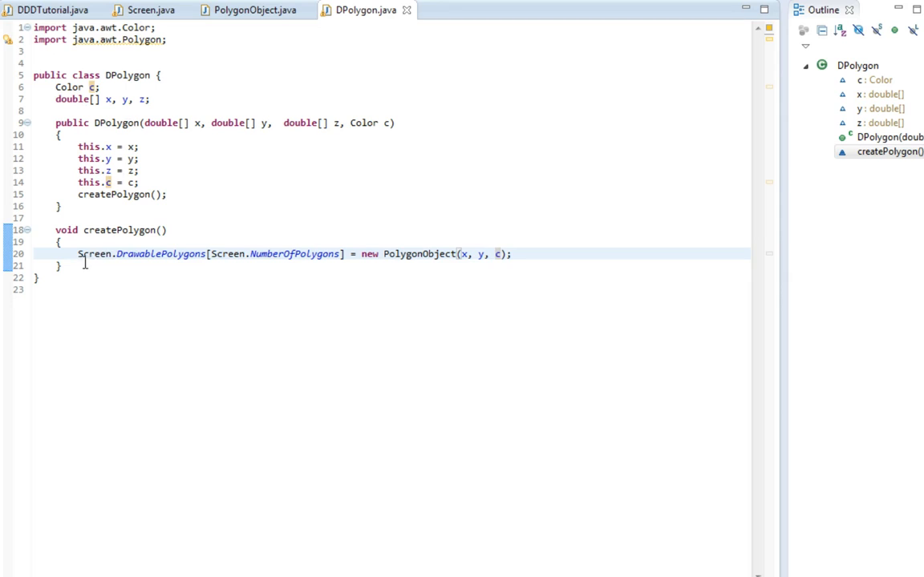
left_click_drag(79, 254, 403, 254)
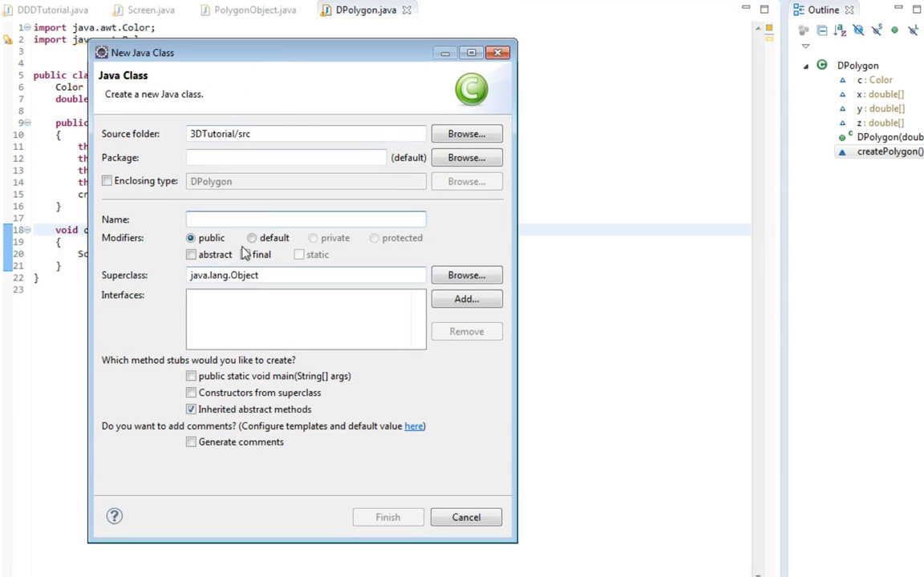
Name the new class Calculator in the New Java Class wizard and finish
type("Calculator")
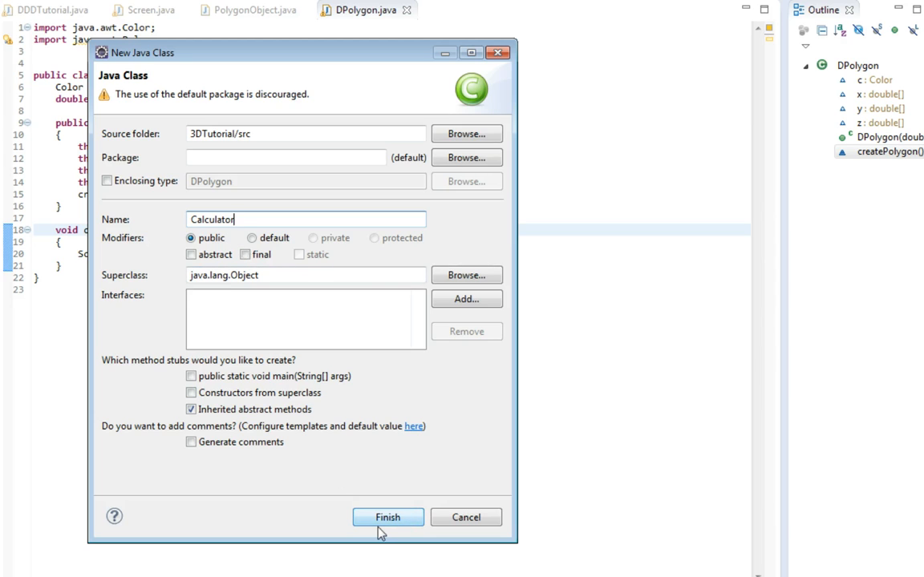
left_click(389, 517)
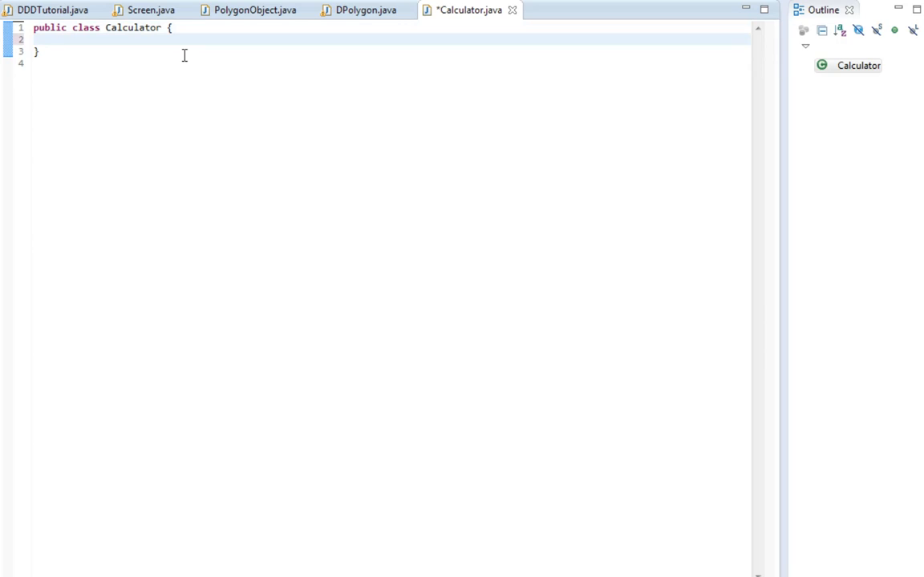
Declare the method void CalculatePosition() in Calculator
type("void c")
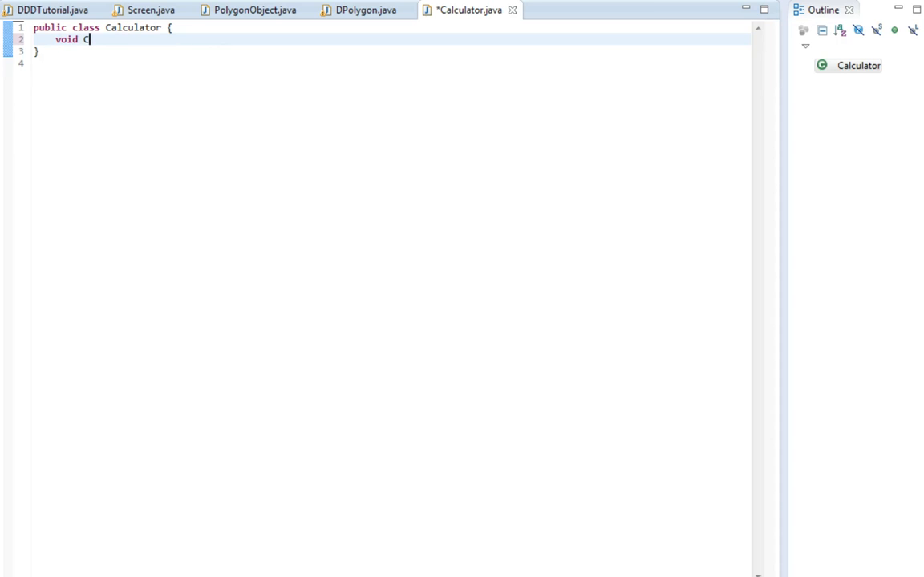
type("alc")
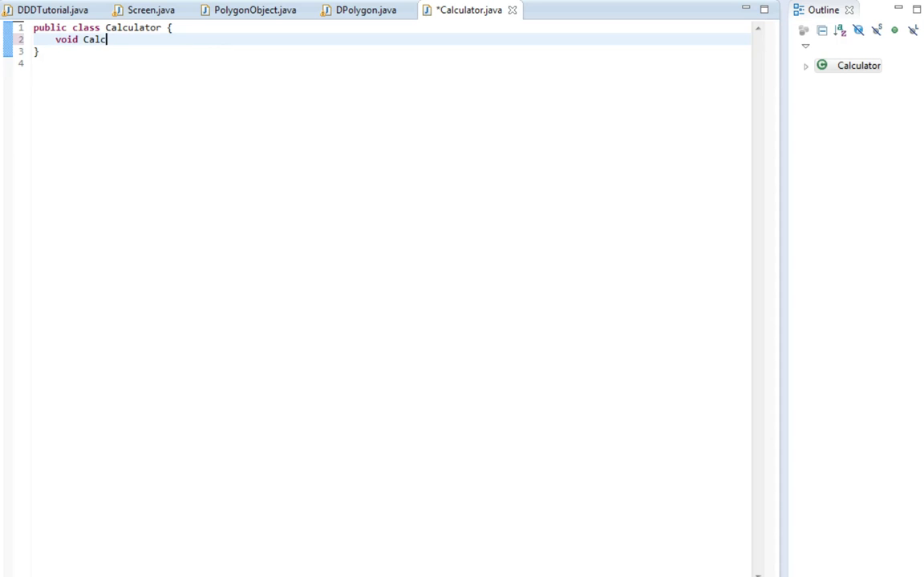
type("ulatePos")
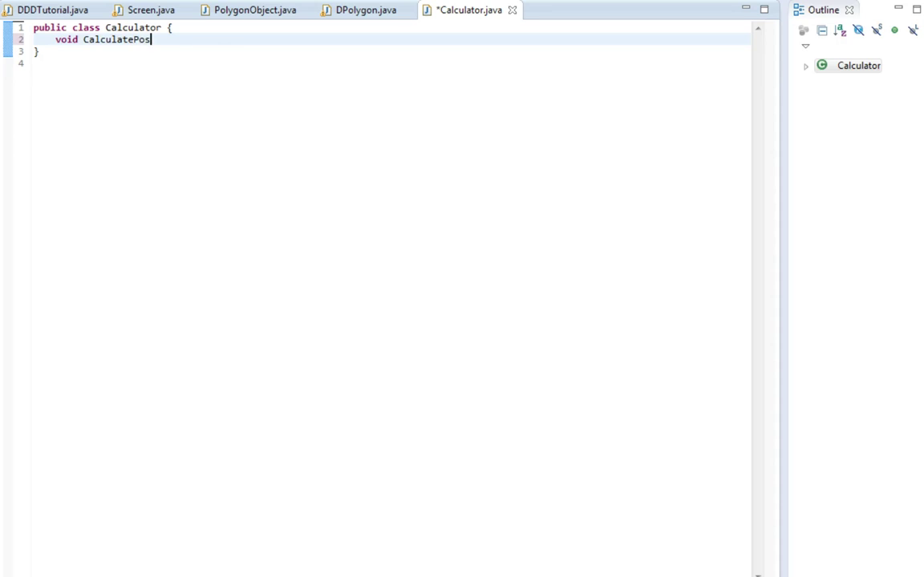
type("ition()")
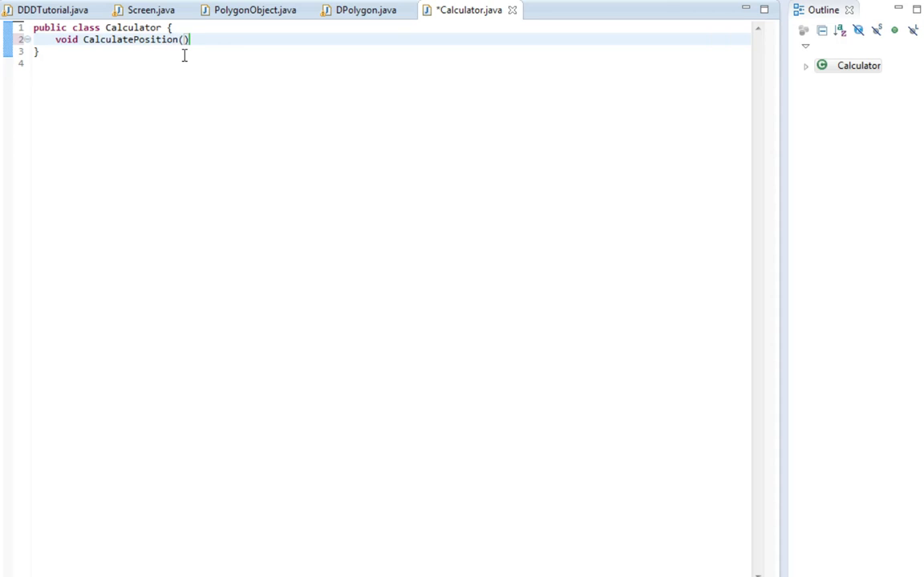
key("BackSpace")
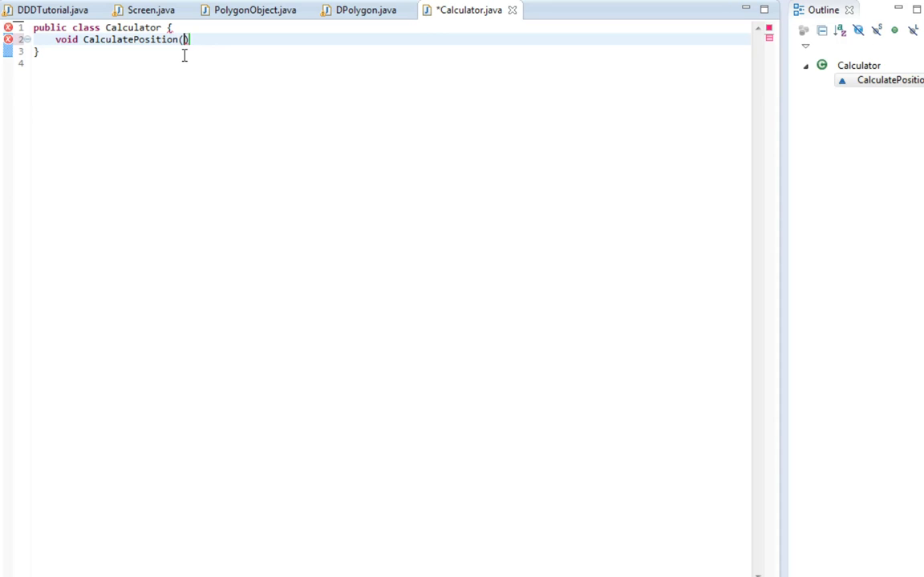
Add two 'new double[] ViewFrom' parameters with a trailing comma to CalculatePosition
type(")")
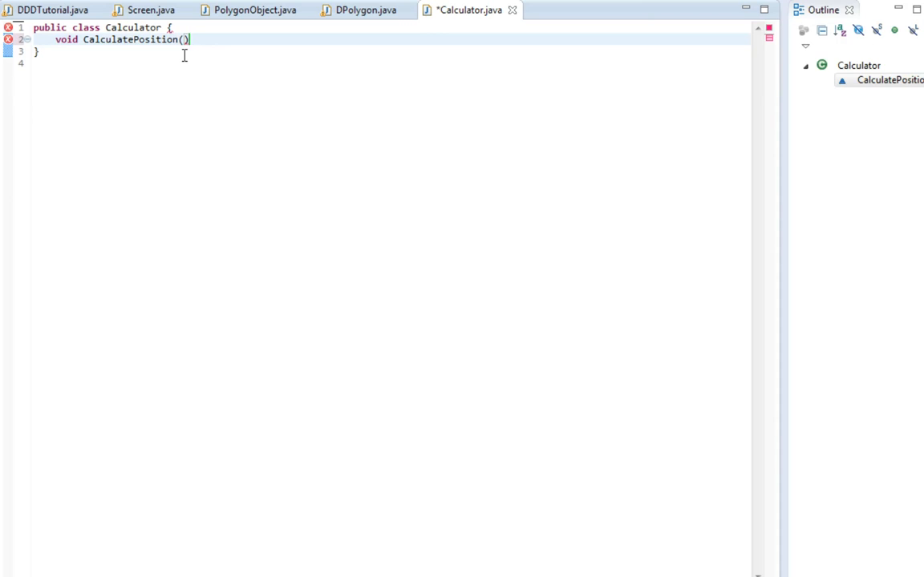
type("new double[")
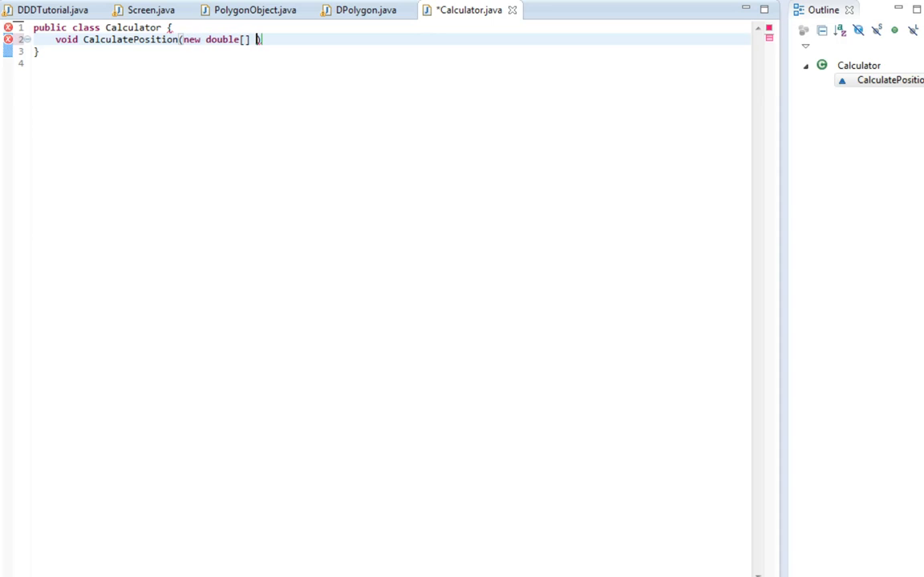
type("L")
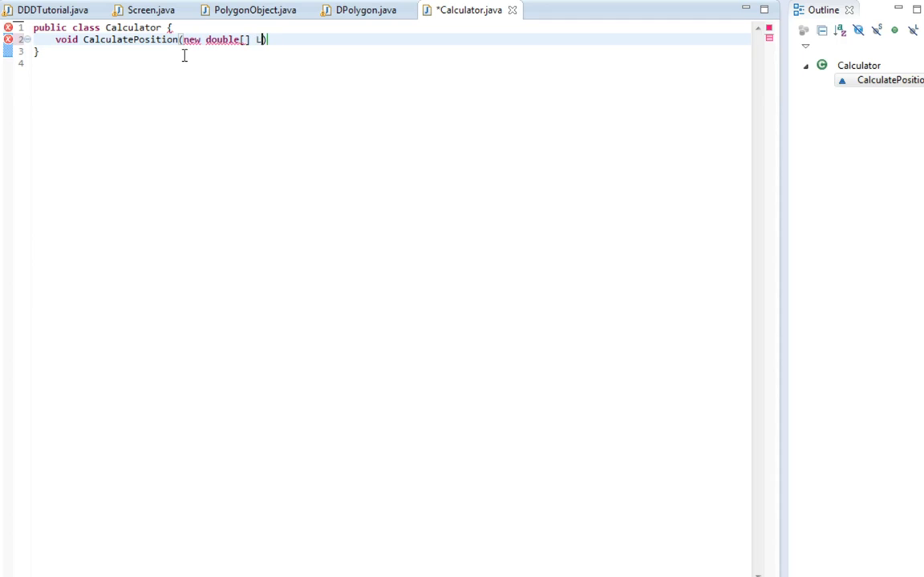
type("iewFrom")
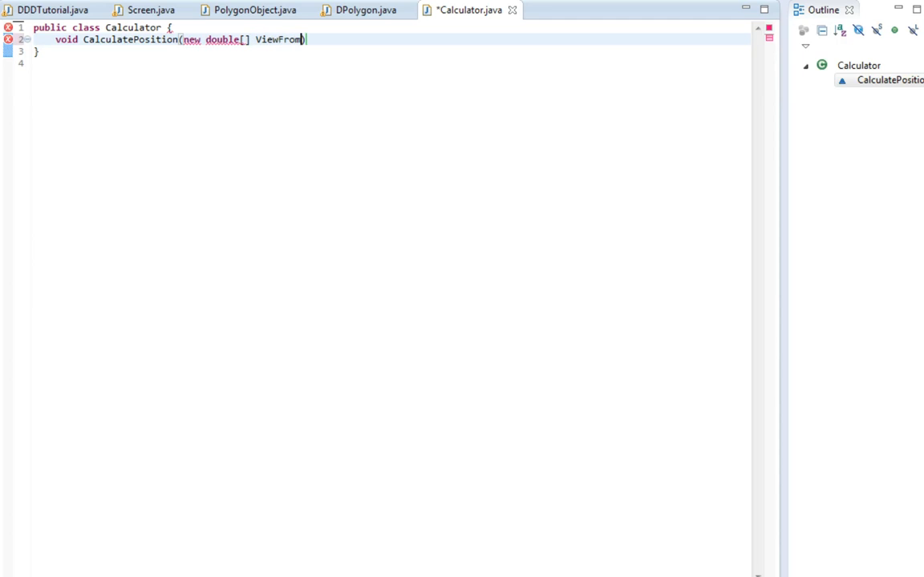
type(", )")
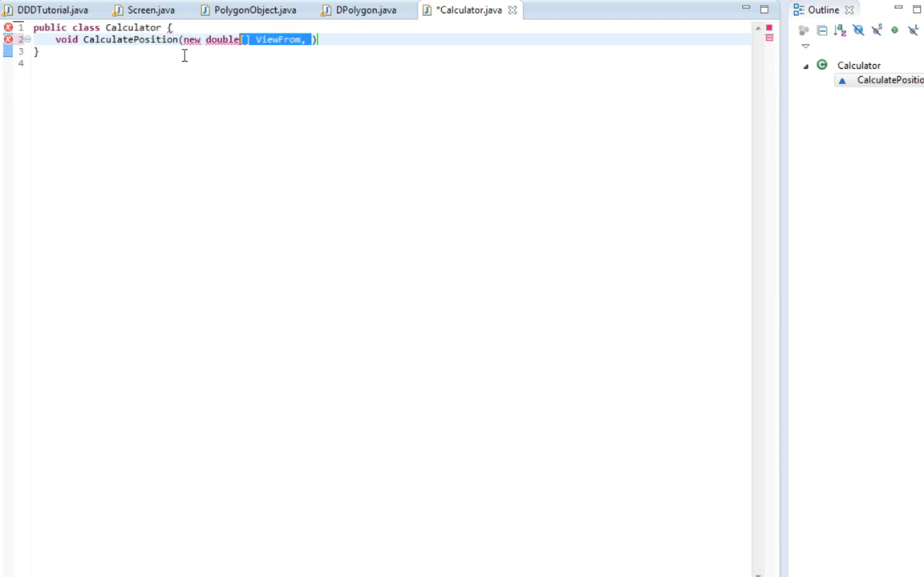
type("new double[] ViewFrom,")
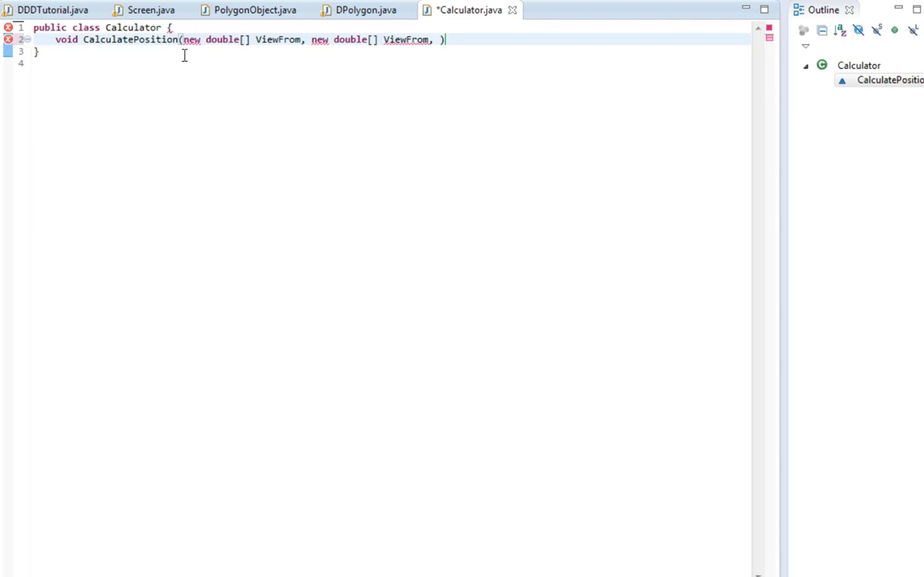
left_click(143, 10)
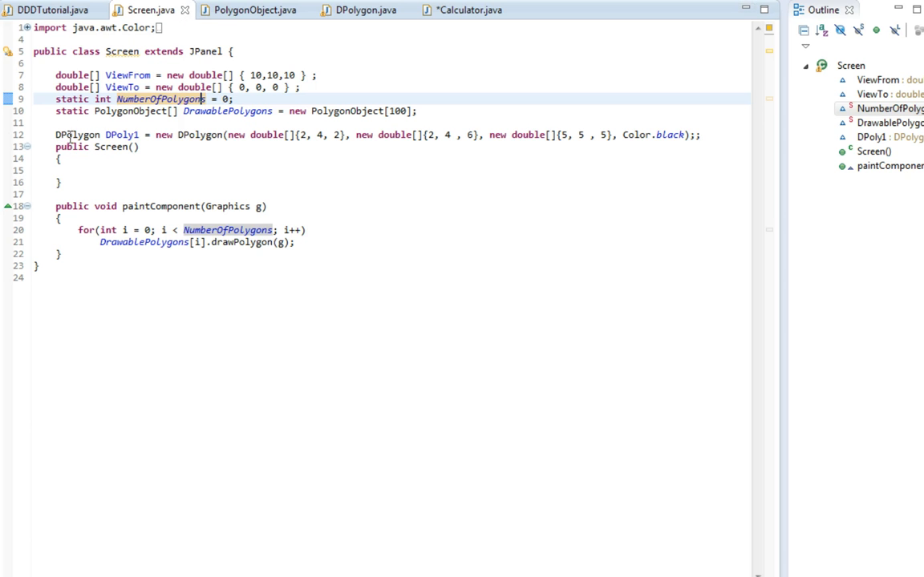
left_click_drag(56, 75, 55, 99)
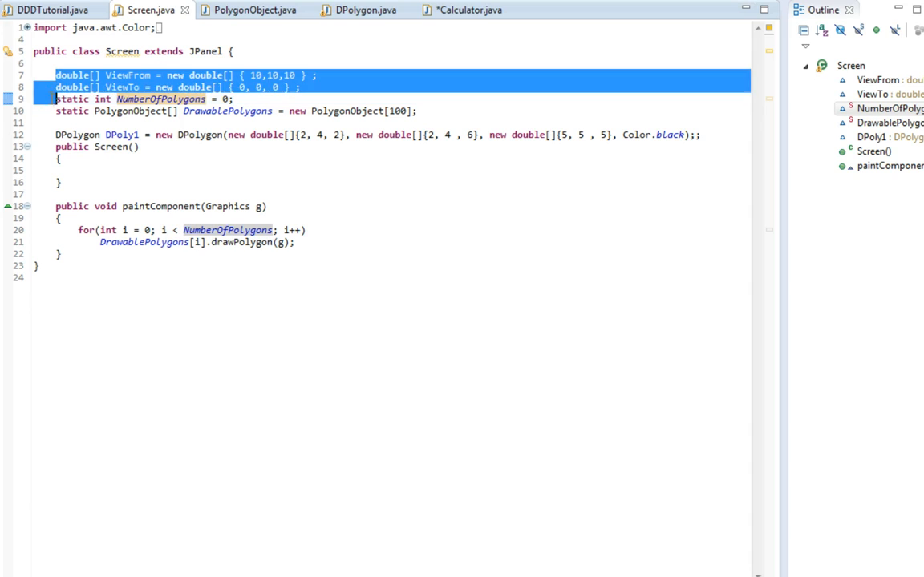
left_click(465, 11)
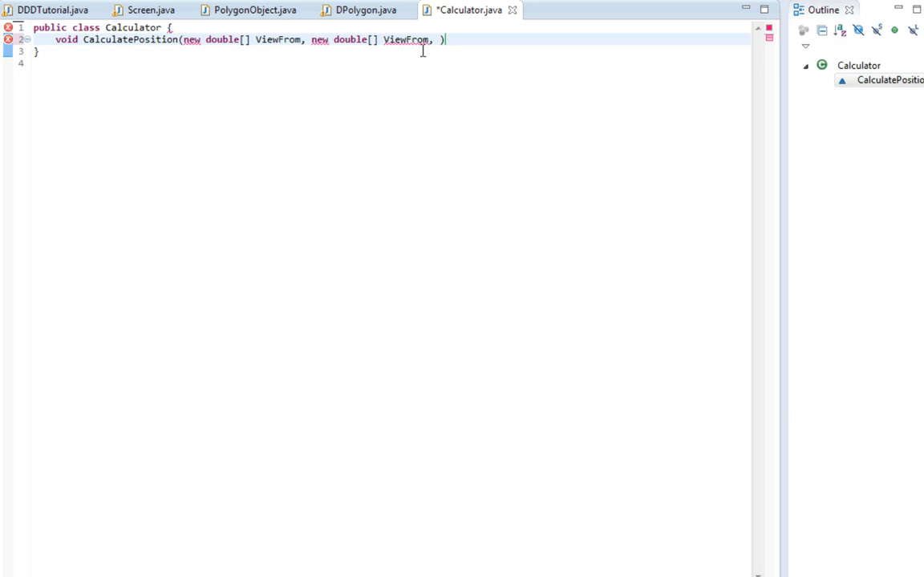
Rename the second parameter to ViewTo, save, and add the method's braces
type("ViewTo")
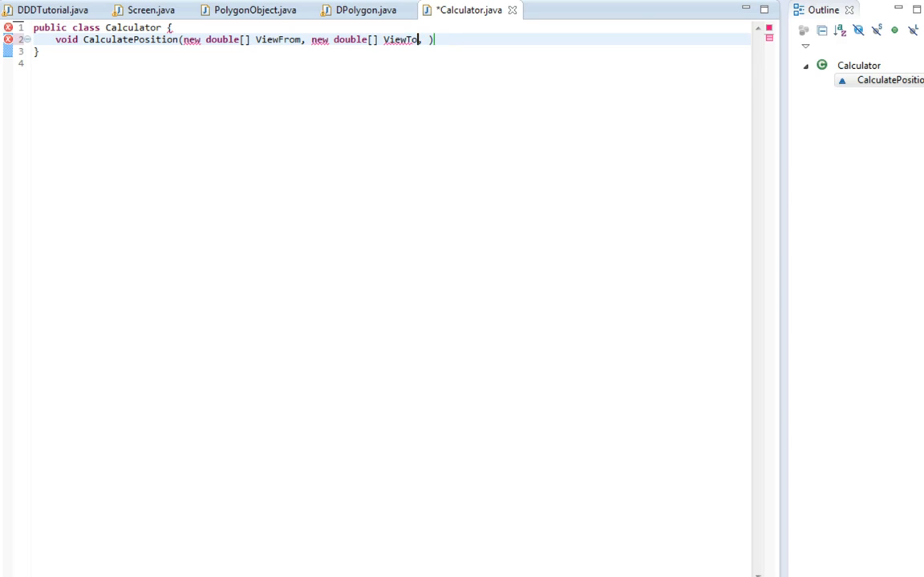
key("Ctrl+s")
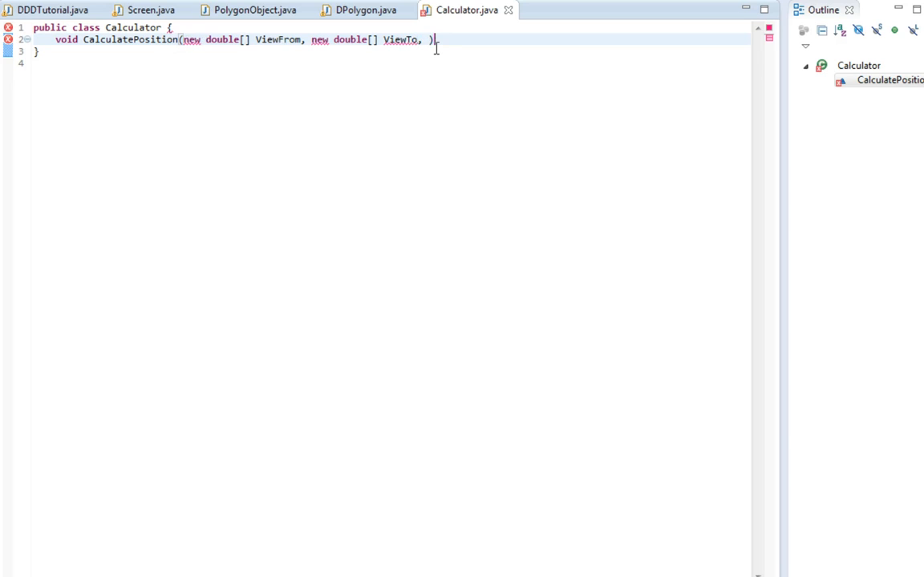
type("{")
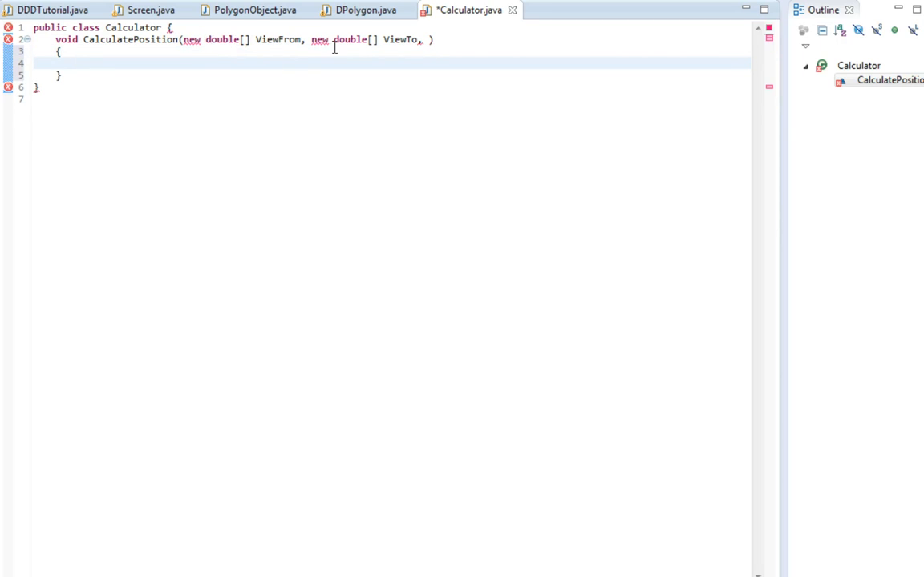
mouse_move(319, 39)
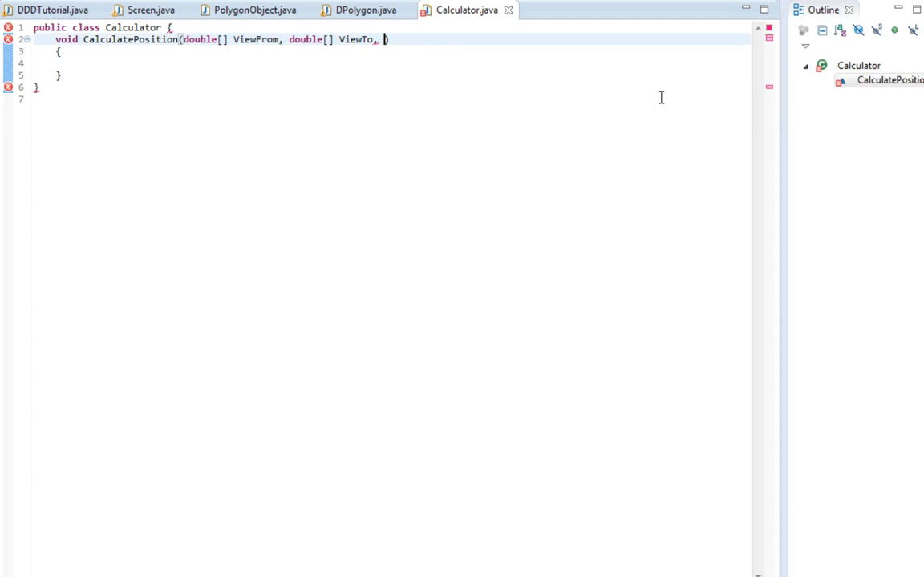
mouse_move(736, 112)
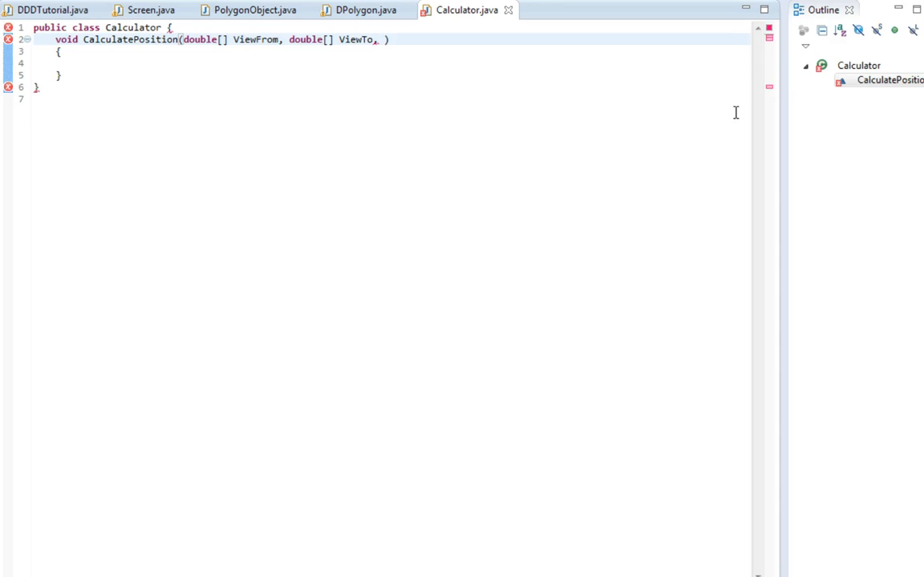
Append double[] x, double[] y and double[] z parameters to CalculatePosition and save
type("do")
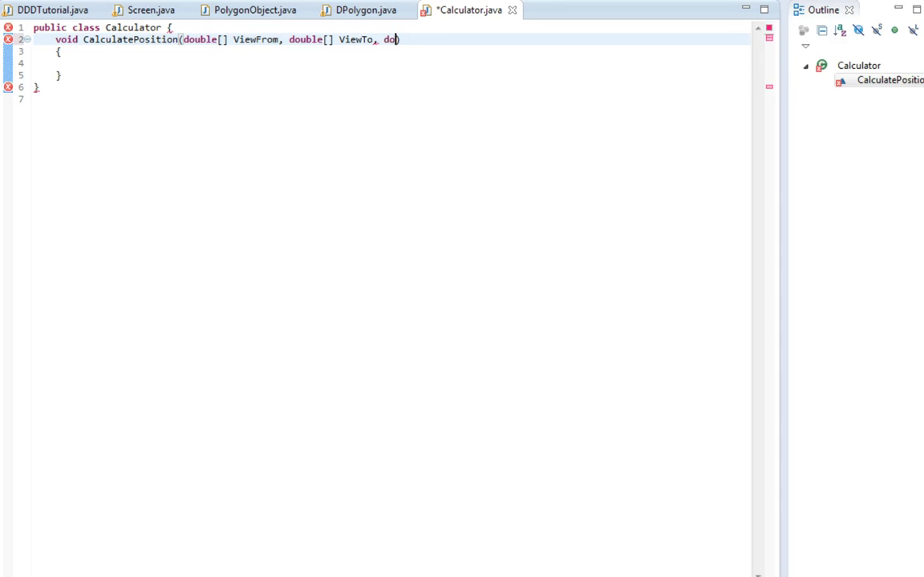
type("uble[] x,")
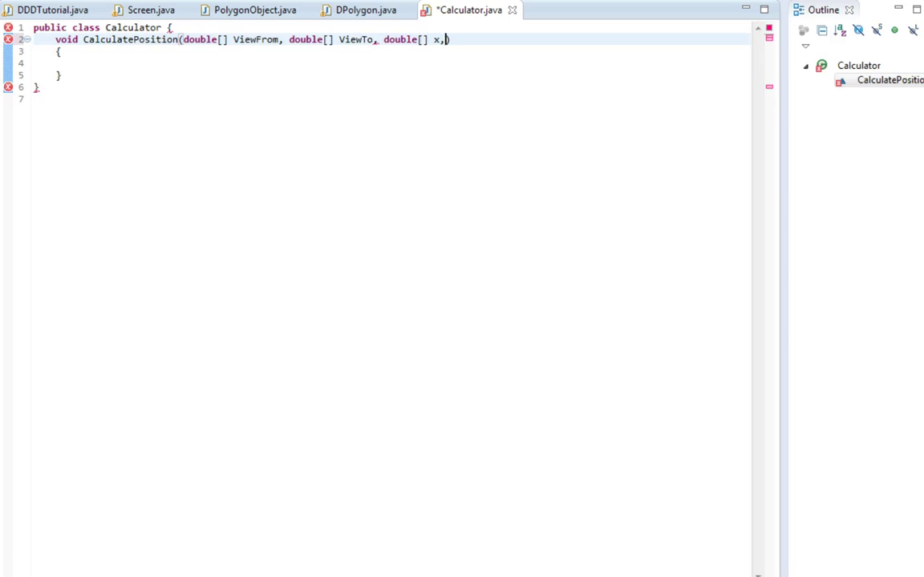
type("double[] y")
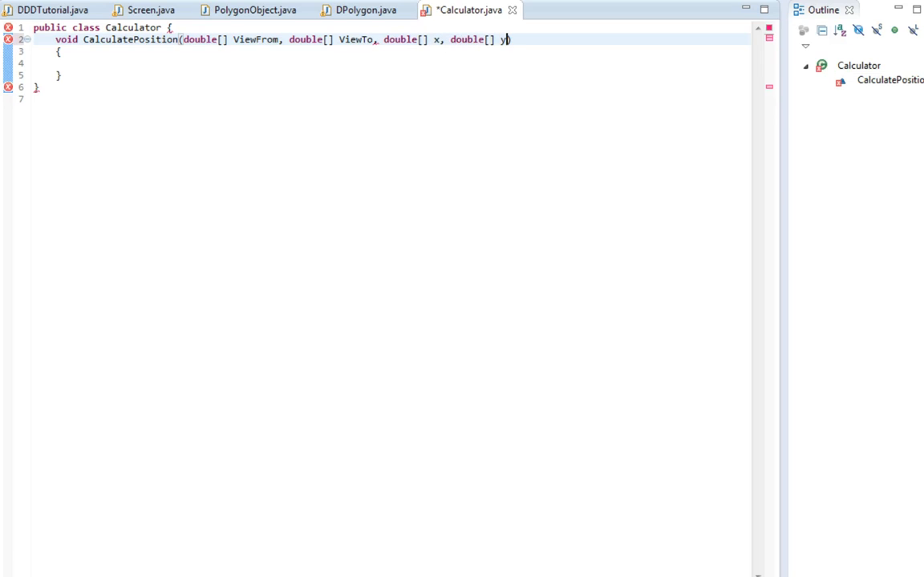
type(", double")
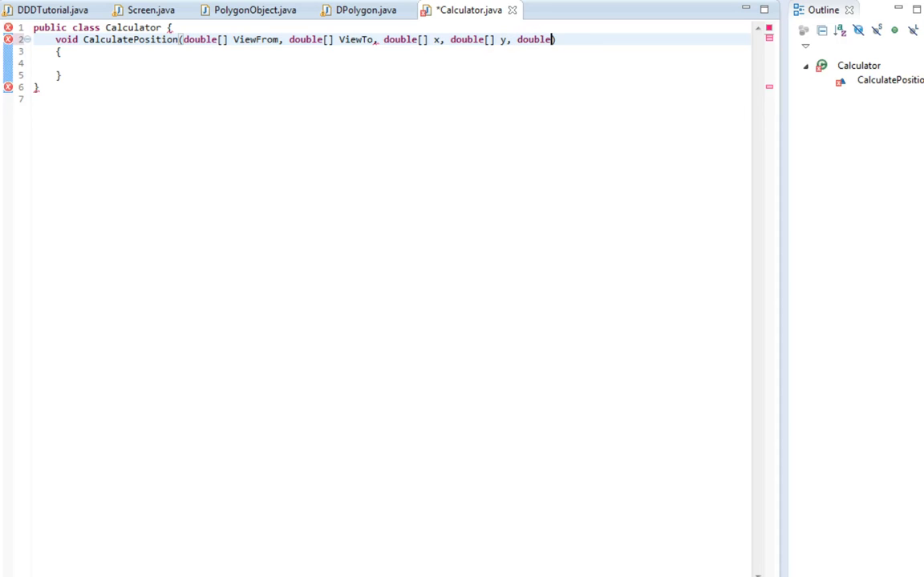
type("z")
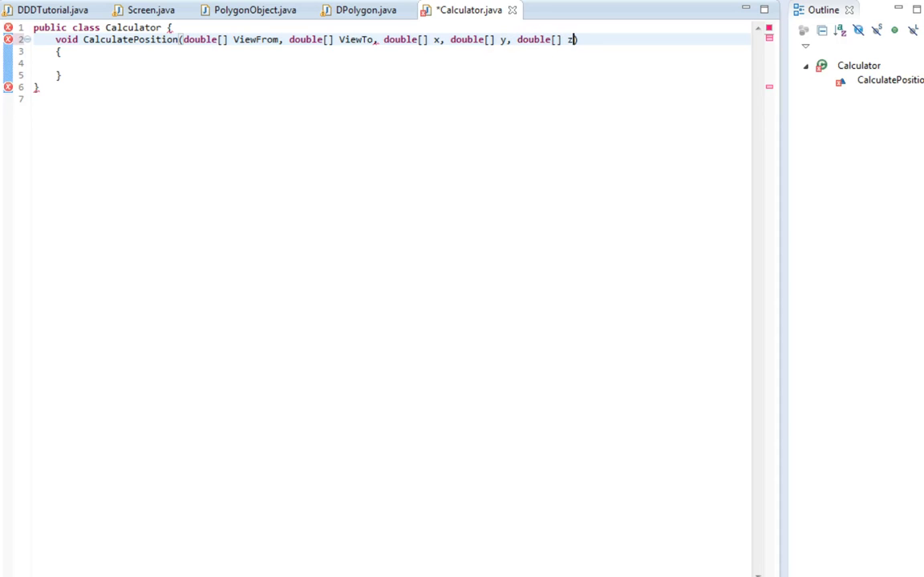
key("ctrl+s")
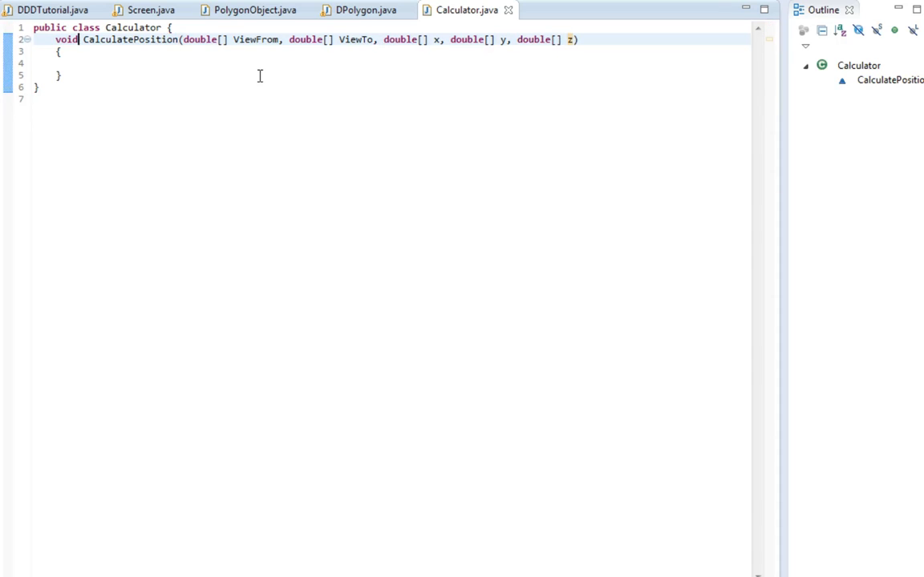
left_click(248, 62)
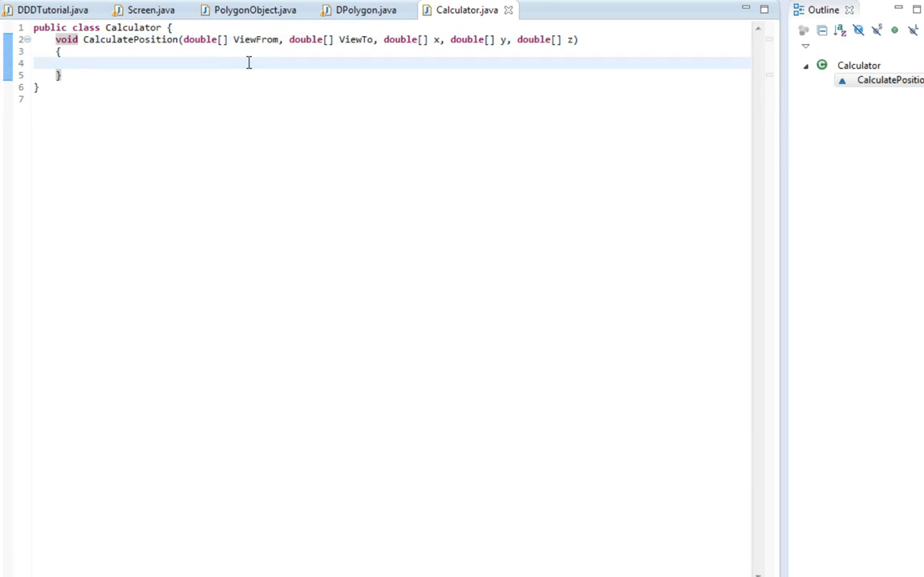
mouse_move(379, 136)
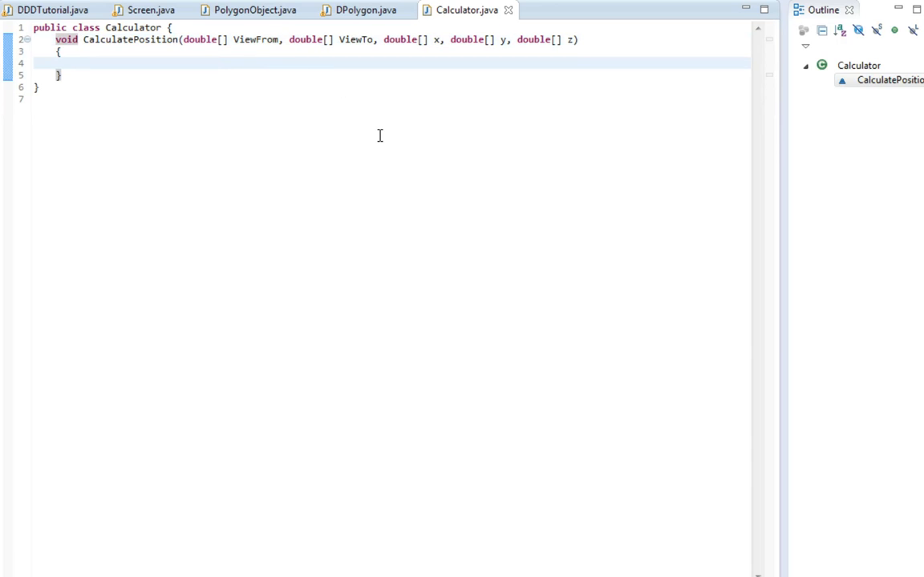
left_click(75, 62)
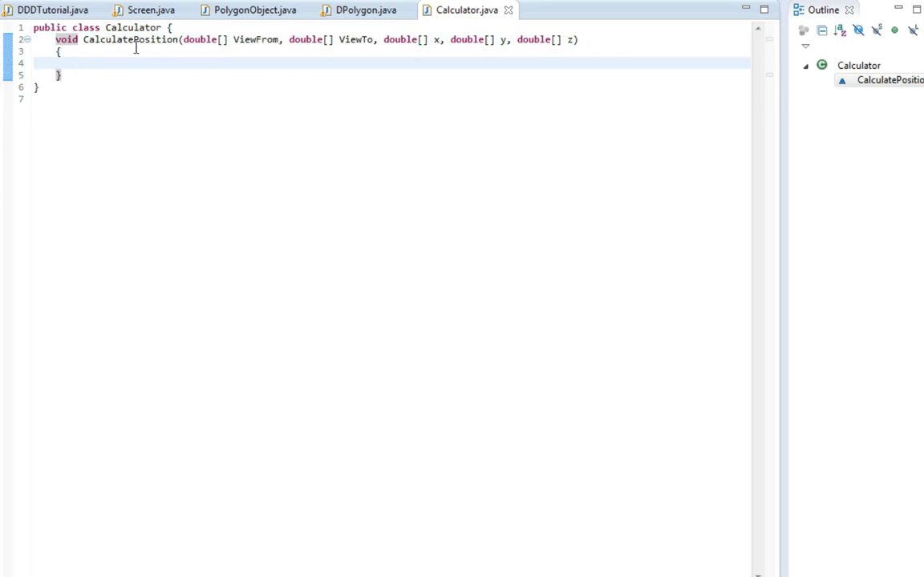
left_click_drag(55, 39, 60, 74)
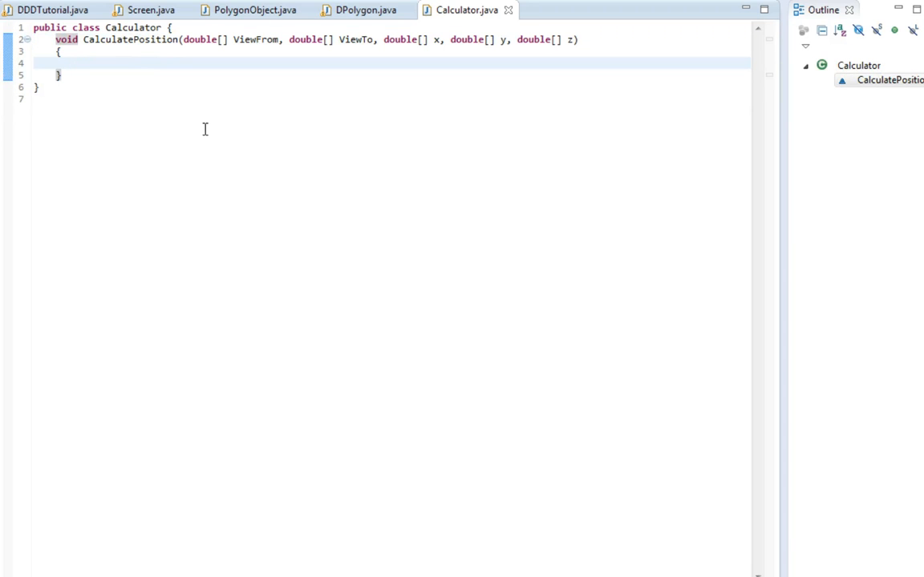
left_click(99, 68)
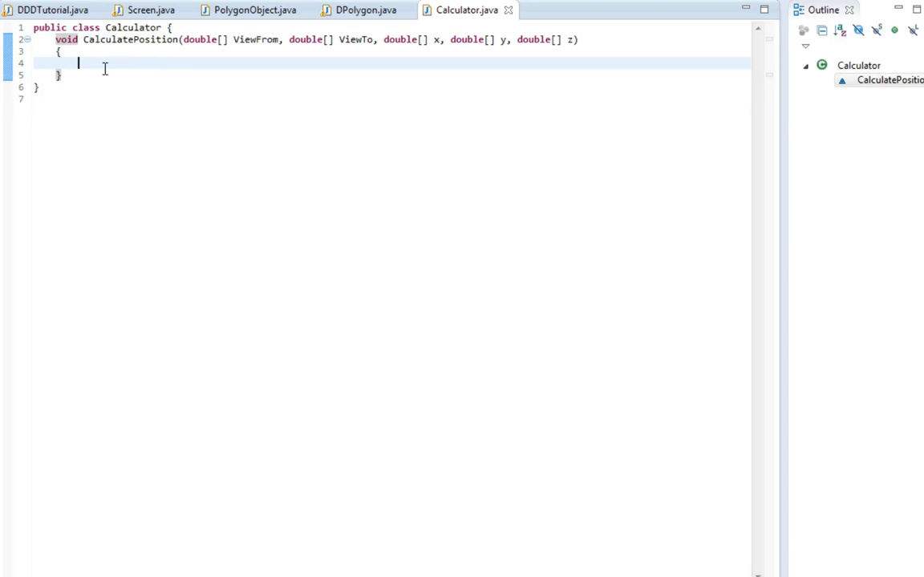